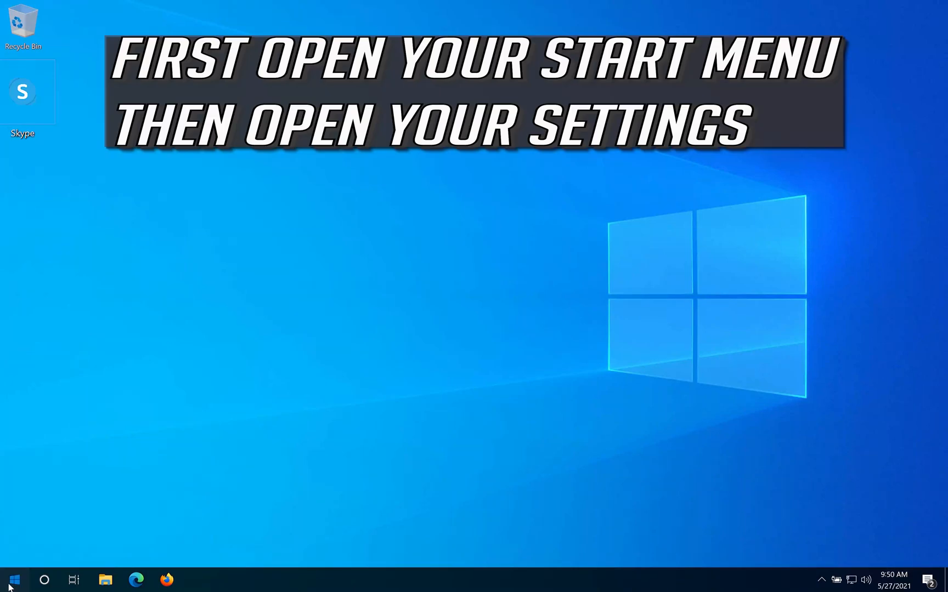
- Launch Windows Settings from the Start menu and scroll down to the Privacy category
{"action": "left_click", "coordinate": [8, 579]}
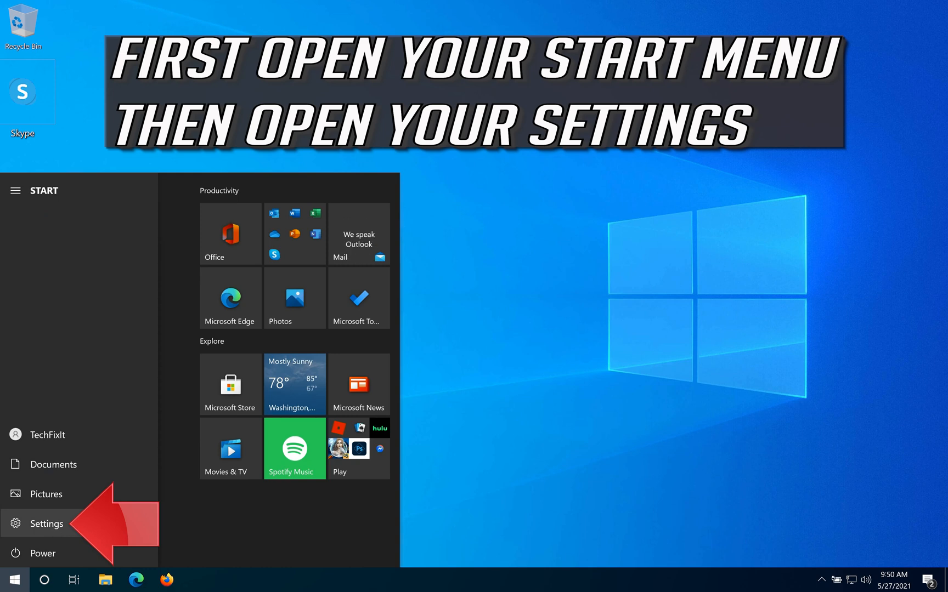
{"action": "left_click", "coordinate": [46, 523]}
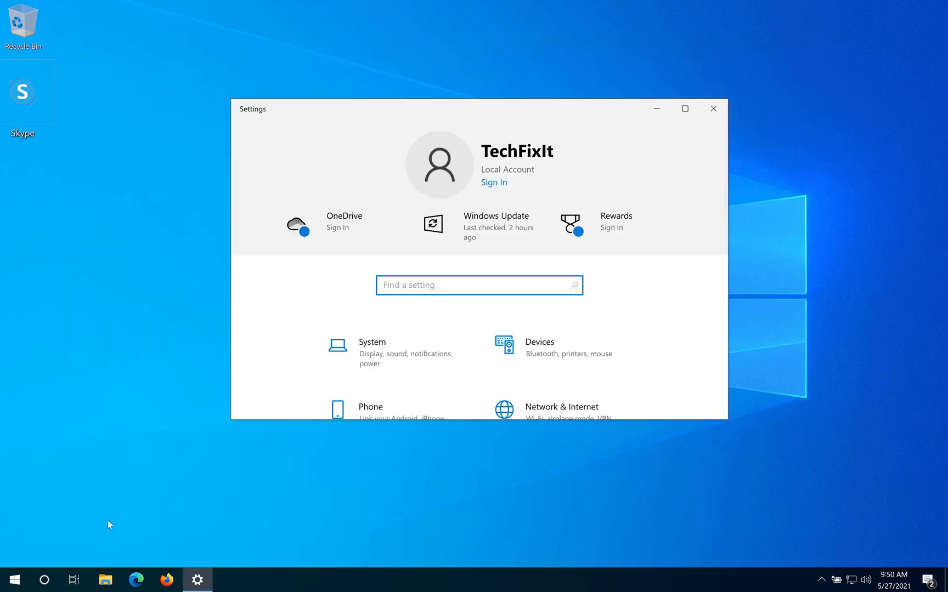
{"action": "scroll", "scroll_direction": "down", "scroll_amount": 3}
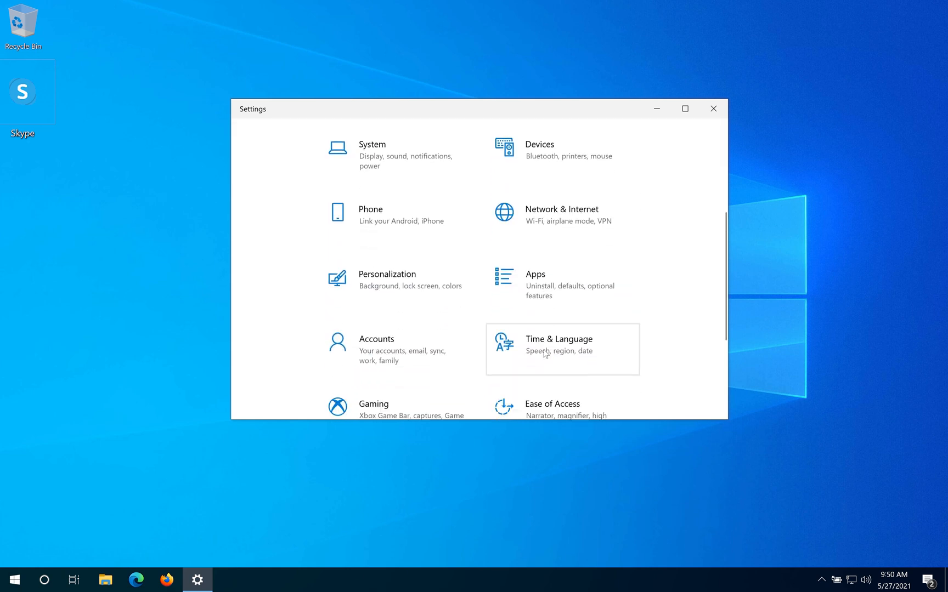
{"action": "scroll", "scroll_direction": "down", "scroll_amount": 3}
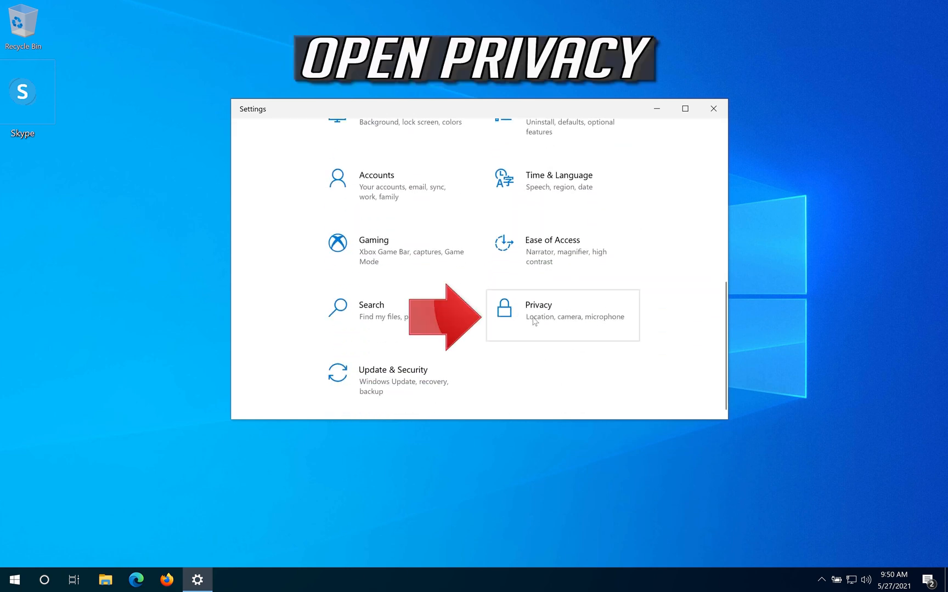
{"action": "mouse_move", "coordinate": [599, 327]}
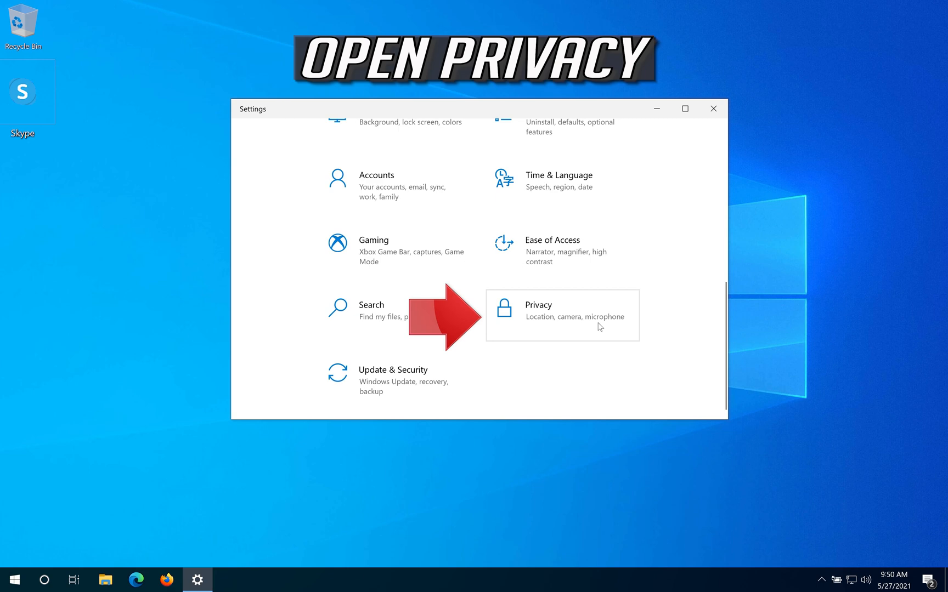
- Open Privacy settings and scroll the left pane down to Camera under App permissions
{"action": "left_click", "coordinate": [561, 310]}
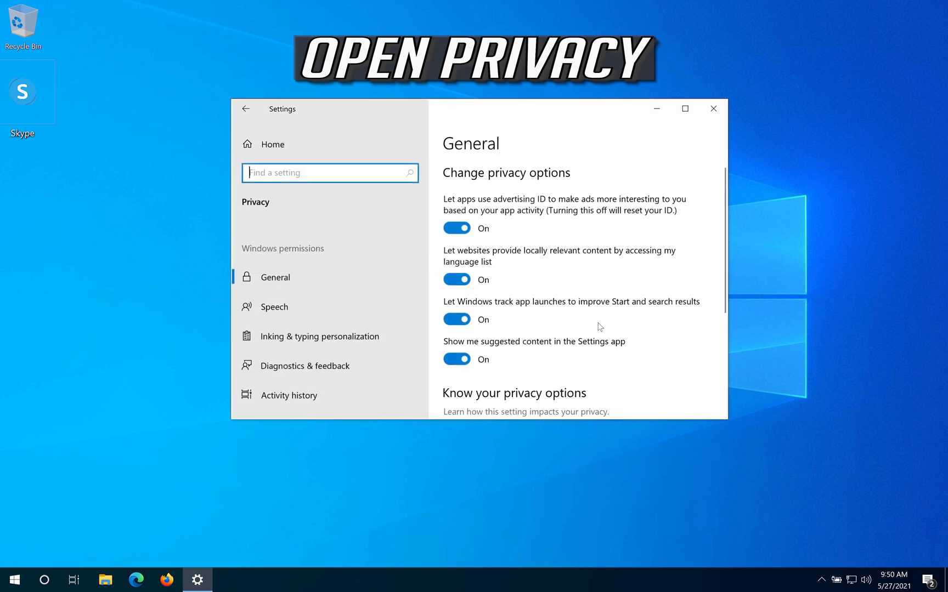
{"action": "mouse_move", "coordinate": [321, 297]}
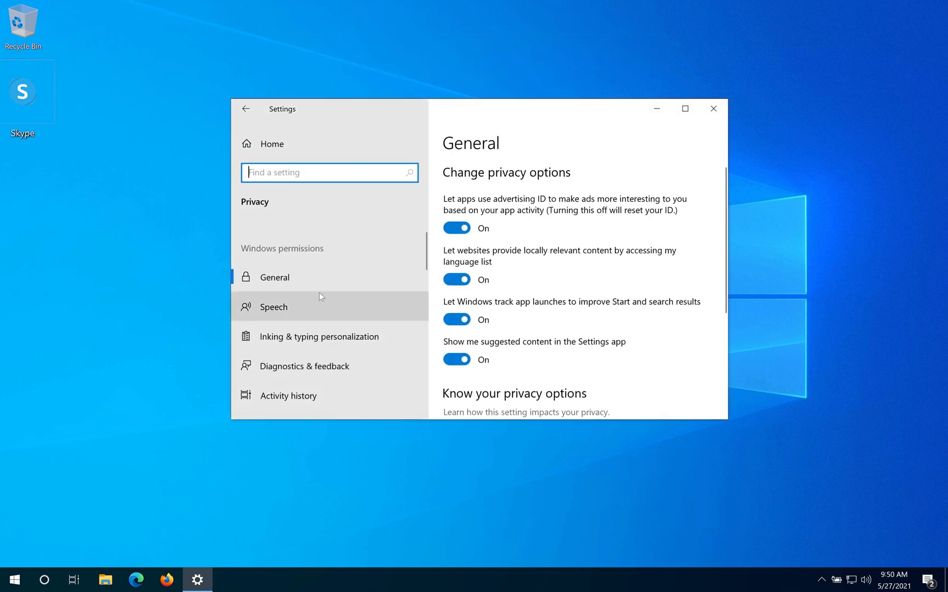
{"action": "scroll", "scroll_direction": "down", "scroll_amount": 3}
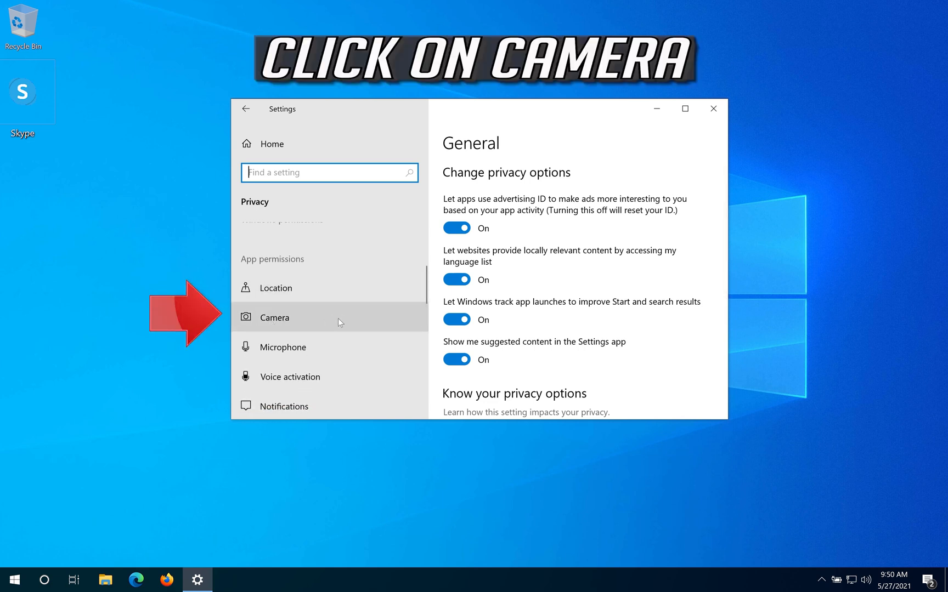
{"action": "mouse_move", "coordinate": [348, 319]}
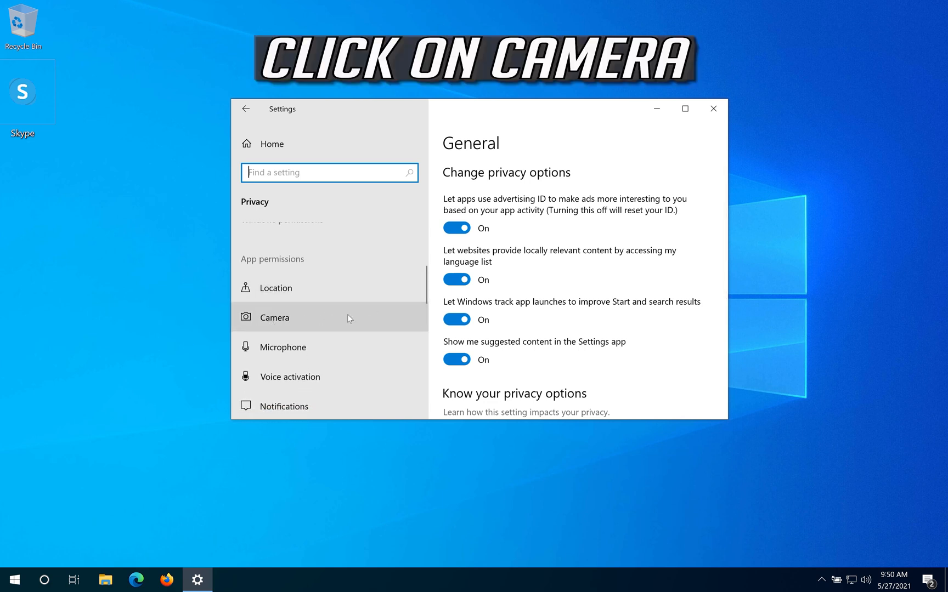
- On the Camera privacy page, switch 'Camera access for this device' On
{"action": "left_click", "coordinate": [274, 318]}
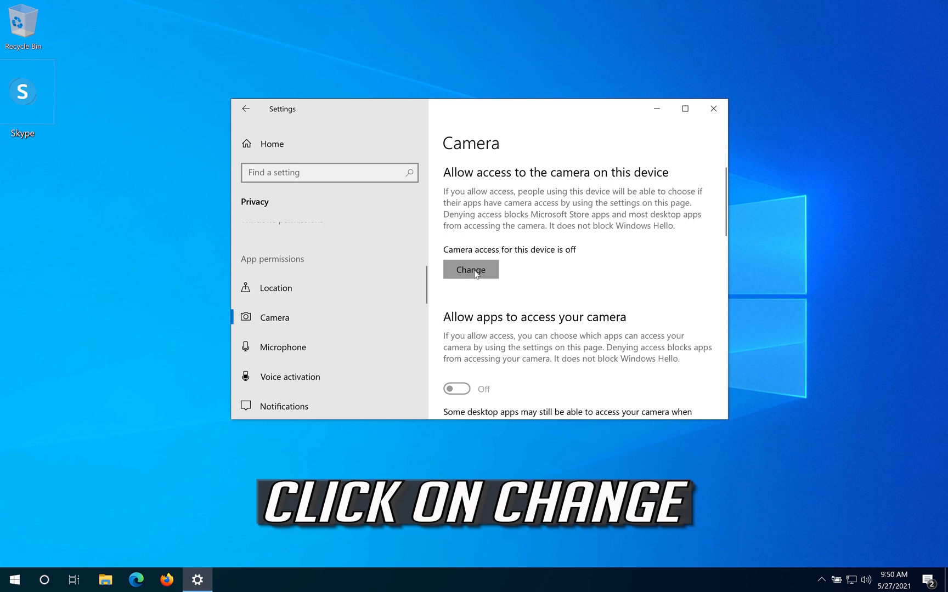
{"action": "left_click", "coordinate": [470, 270]}
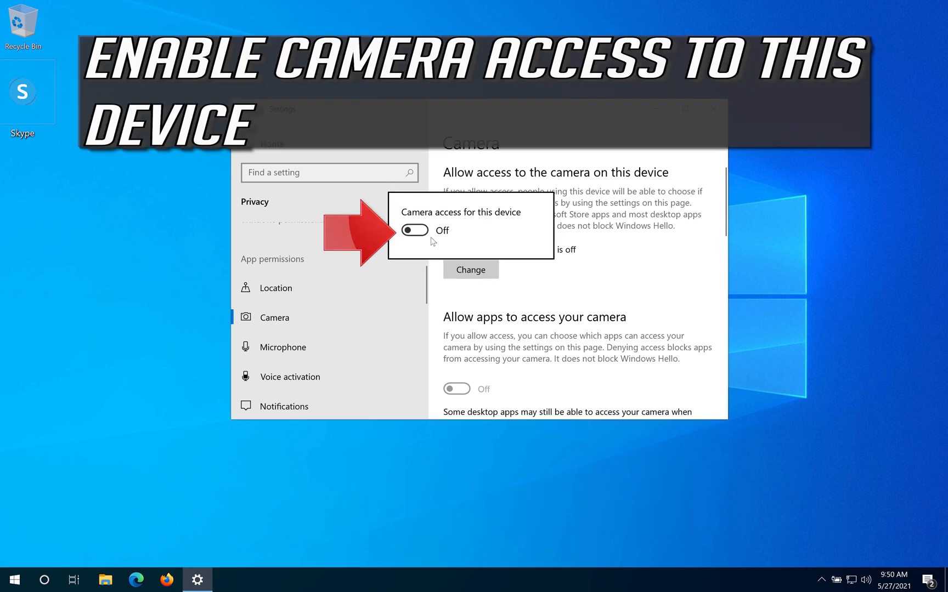
{"action": "mouse_move", "coordinate": [415, 230]}
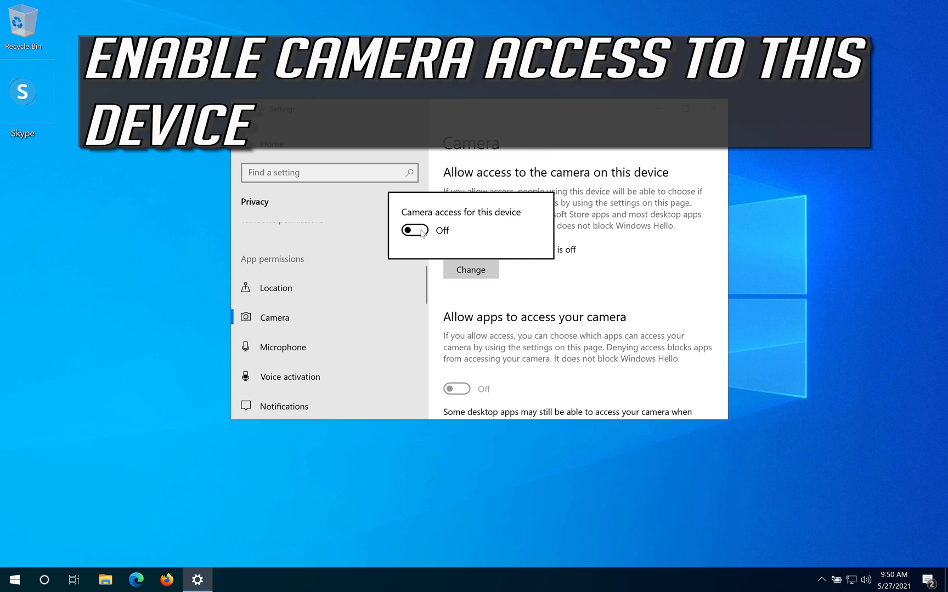
{"action": "left_click", "coordinate": [415, 230]}
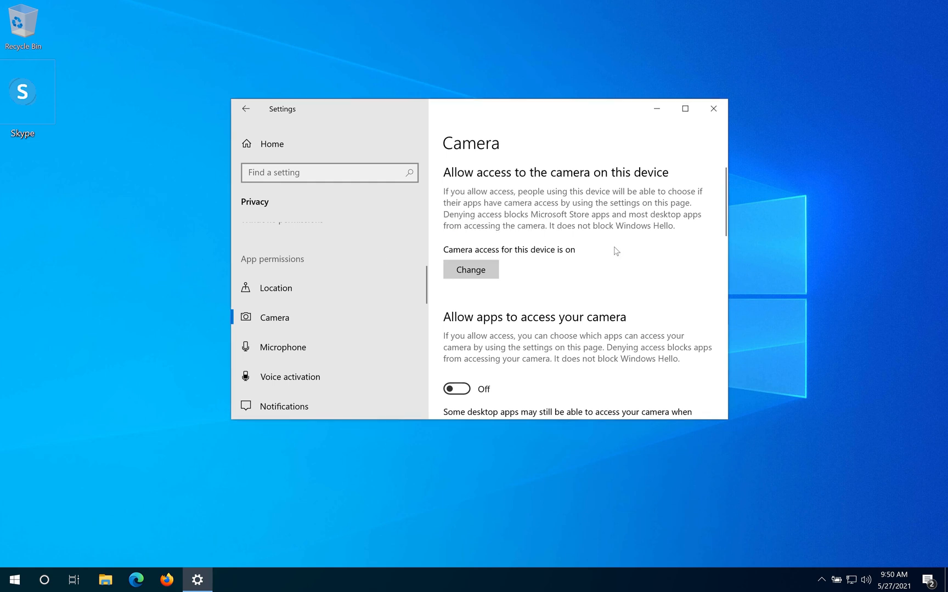
{"action": "scroll", "scroll_direction": "down", "scroll_amount": 3}
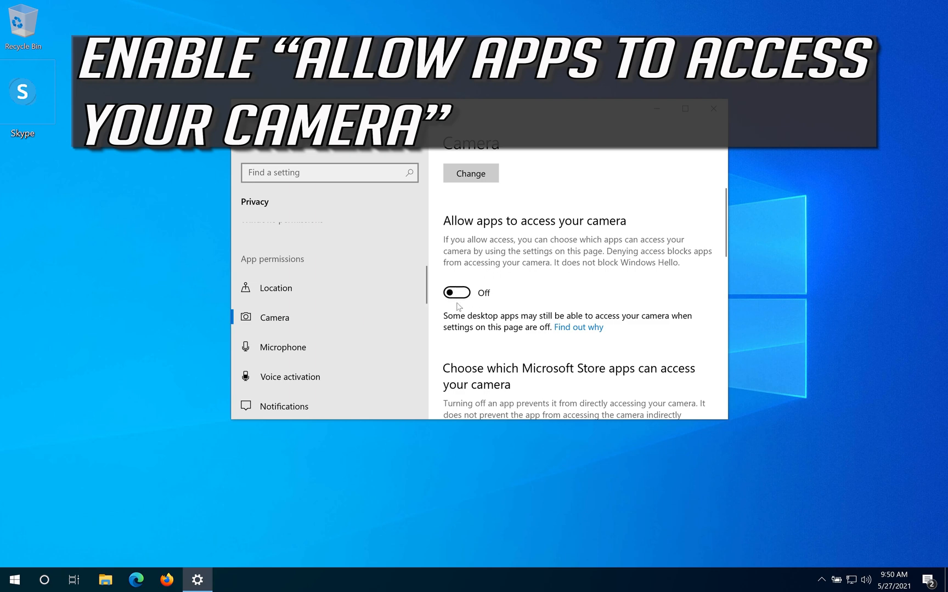
- Switch 'Allow apps to access your camera' On, confirming Skype and desktop apps are allowed
{"action": "left_click", "coordinate": [456, 292]}
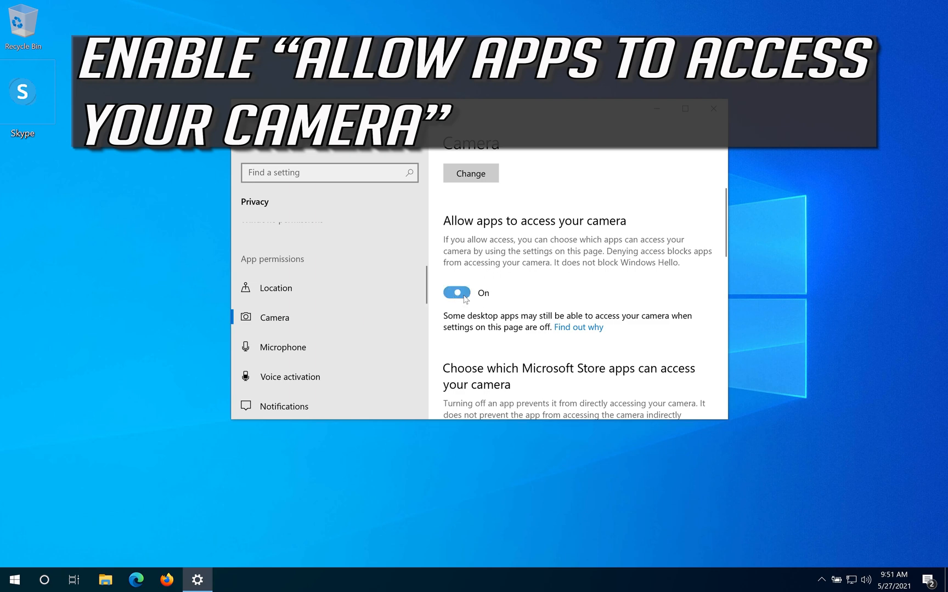
{"action": "scroll", "scroll_direction": "down", "scroll_amount": 3}
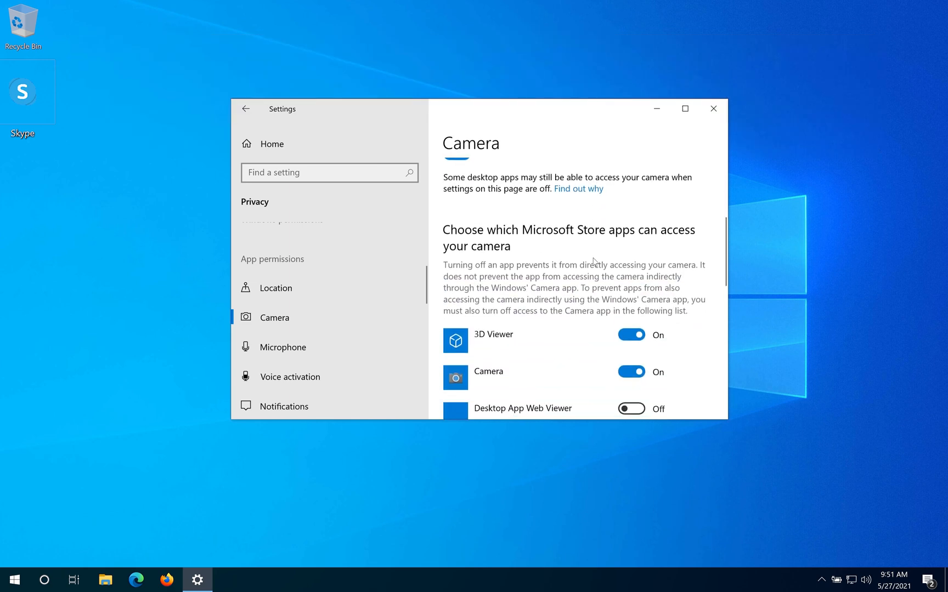
{"action": "scroll", "scroll_direction": "down", "scroll_amount": 3}
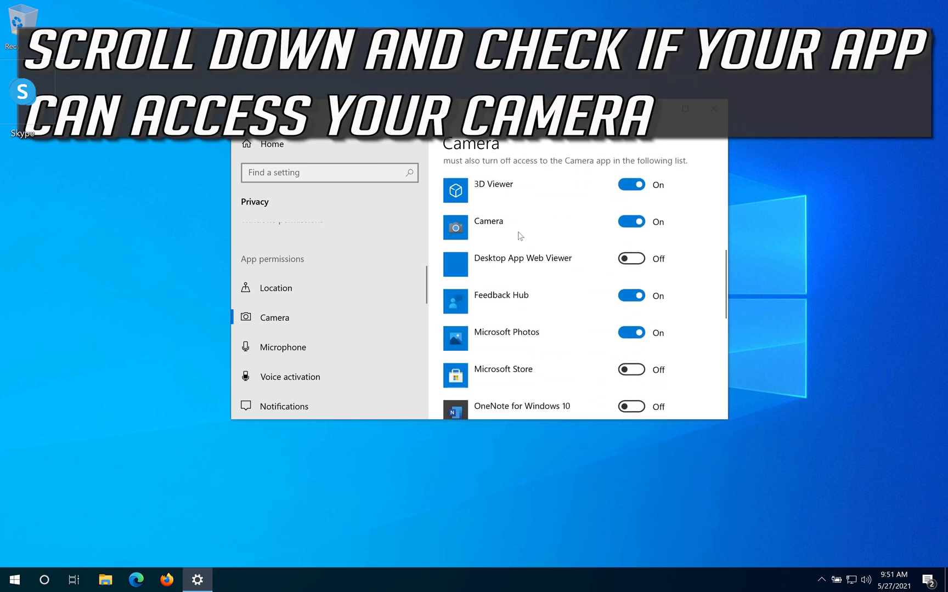
{"action": "scroll", "scroll_direction": "down", "scroll_amount": 3}
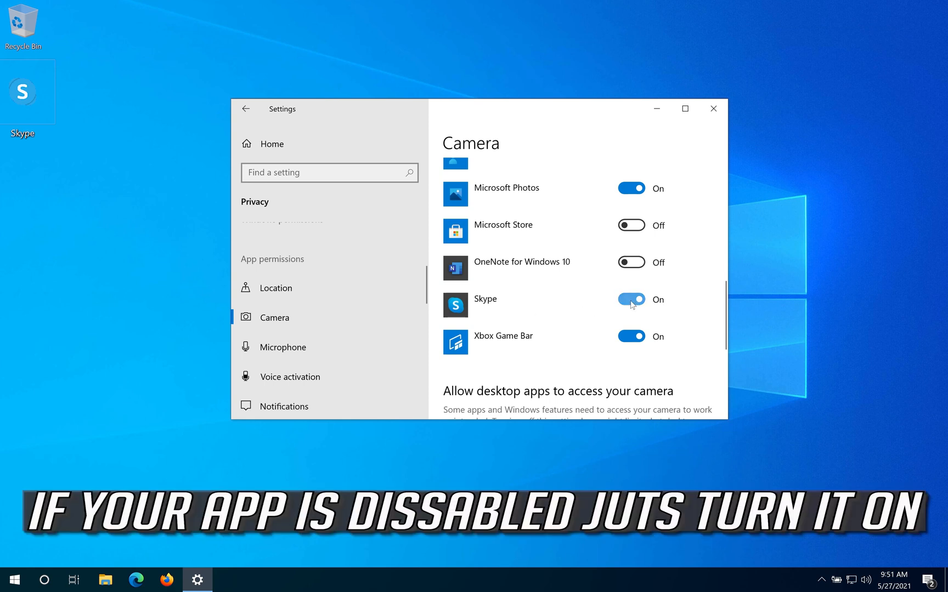
{"action": "scroll", "scroll_direction": "down", "scroll_amount": 3}
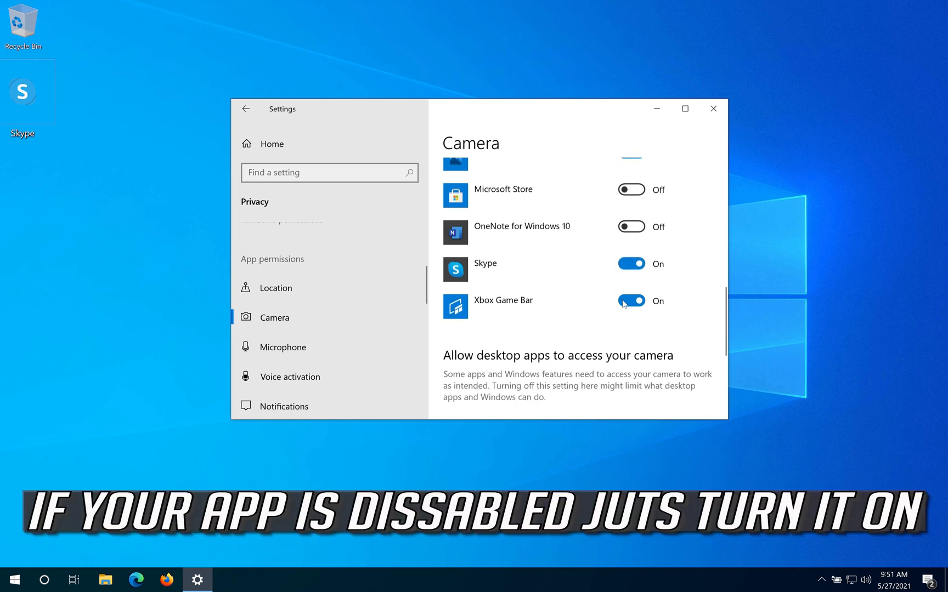
{"action": "scroll", "scroll_direction": "down", "scroll_amount": 3}
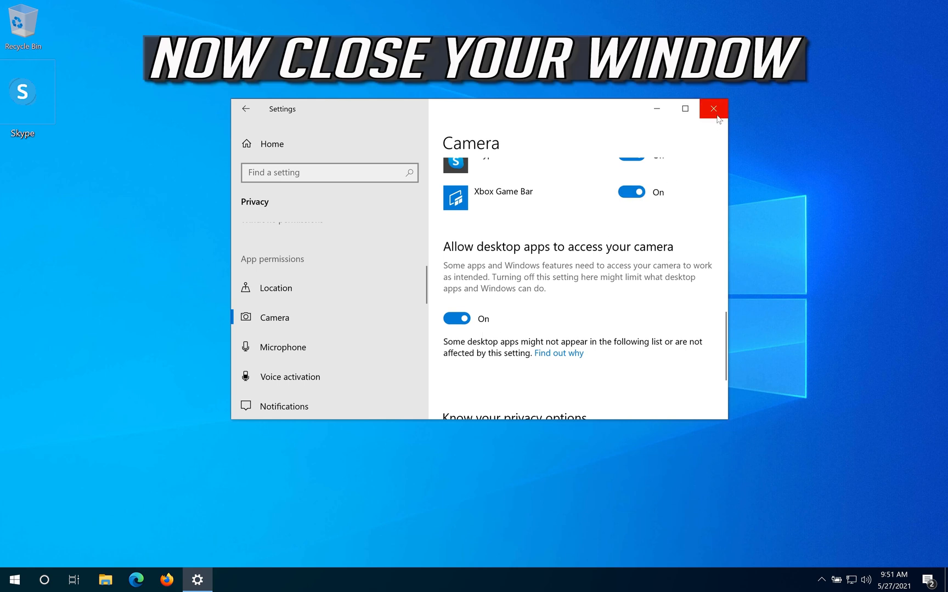
- Close Settings and search the Start menu for 'device manager'
{"action": "left_click", "coordinate": [713, 109]}
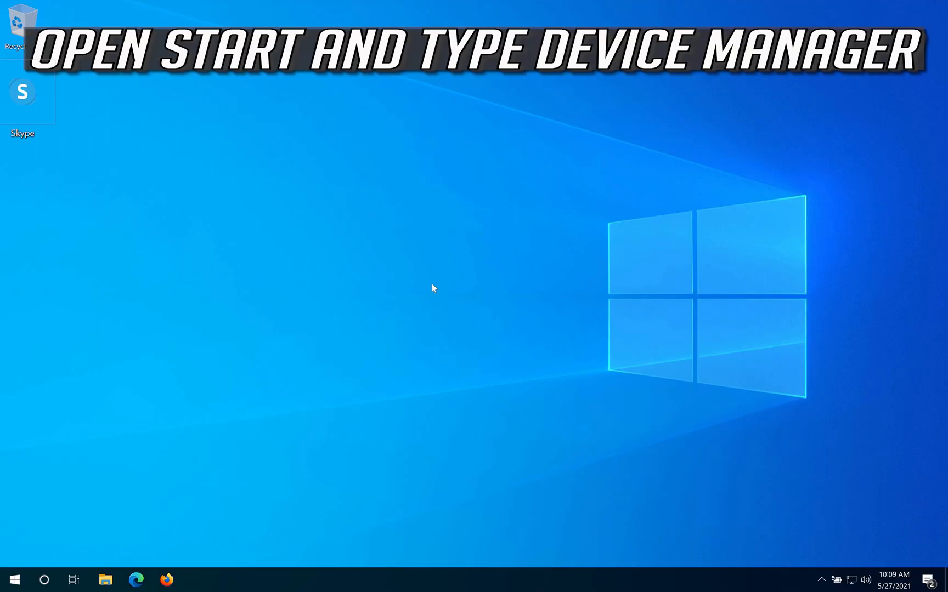
{"action": "left_click", "coordinate": [13, 579]}
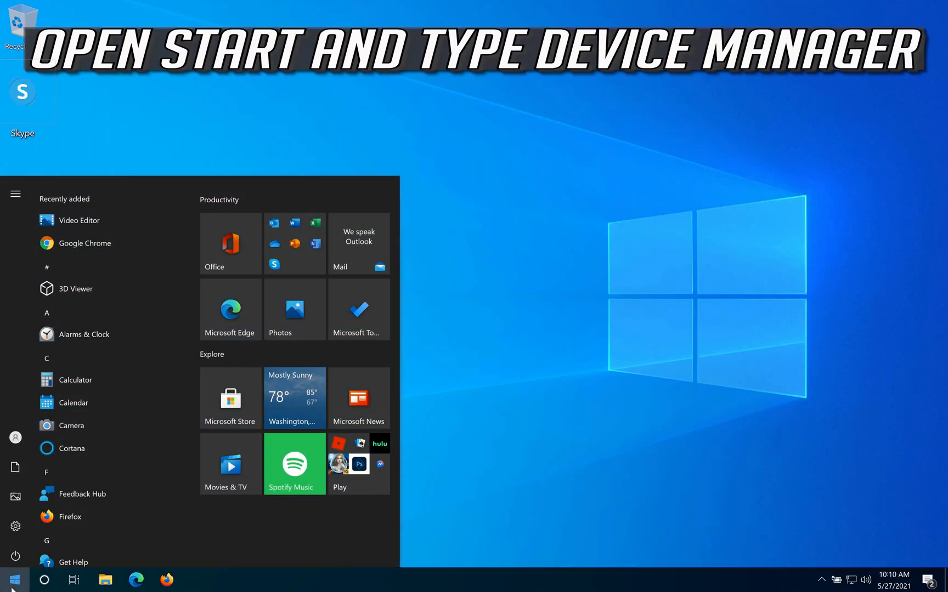
{"action": "type", "text": "dev"}
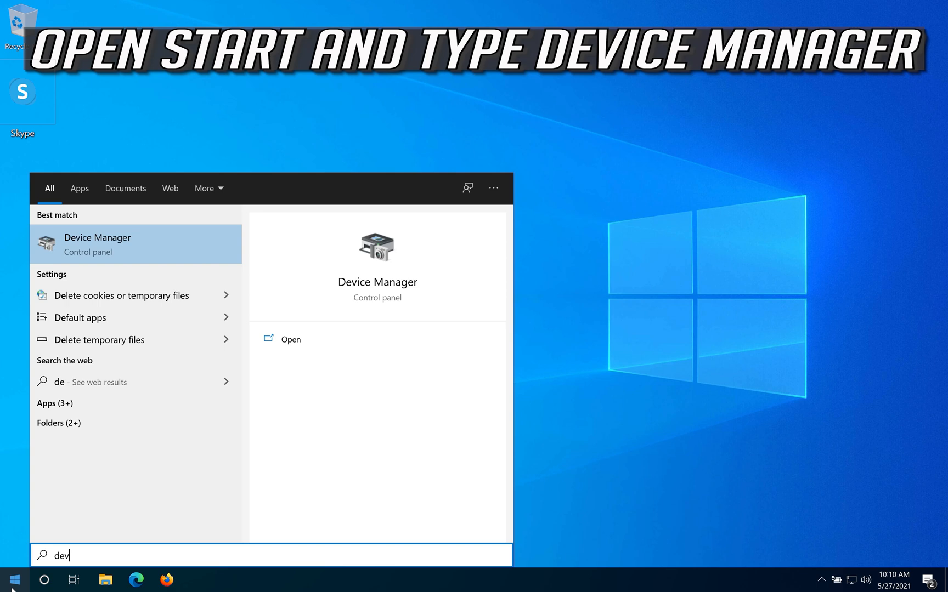
{"action": "type", "text": "ice manage"}
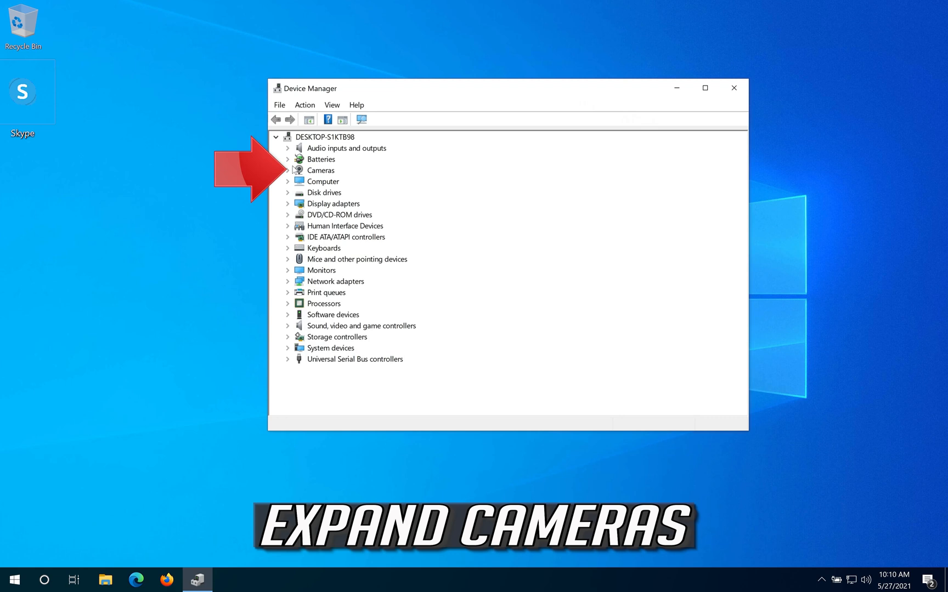
- Expand Cameras and open Properties for VirtualBox Webcam - Integrated Webcam
{"action": "left_click", "coordinate": [288, 170]}
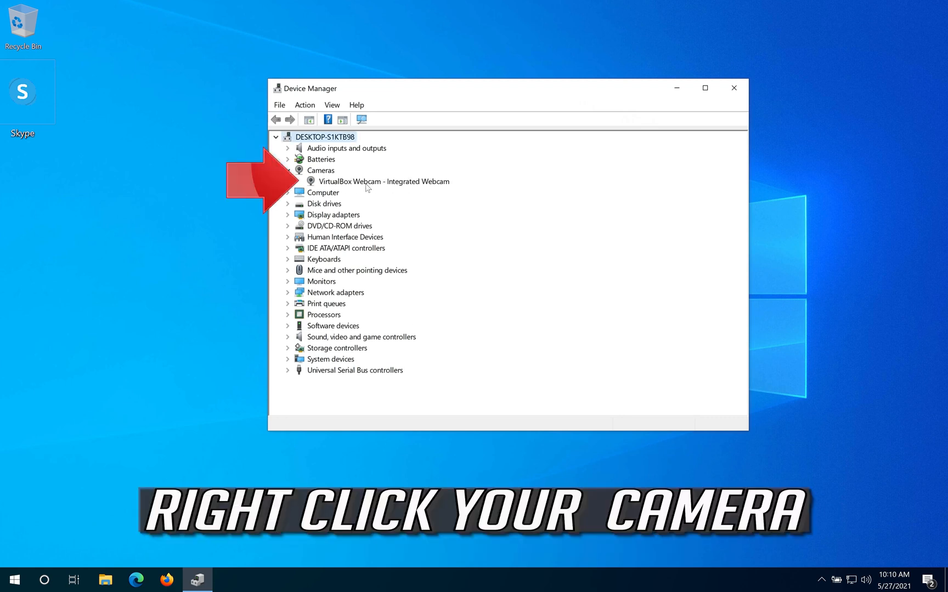
{"action": "mouse_move", "coordinate": [400, 184]}
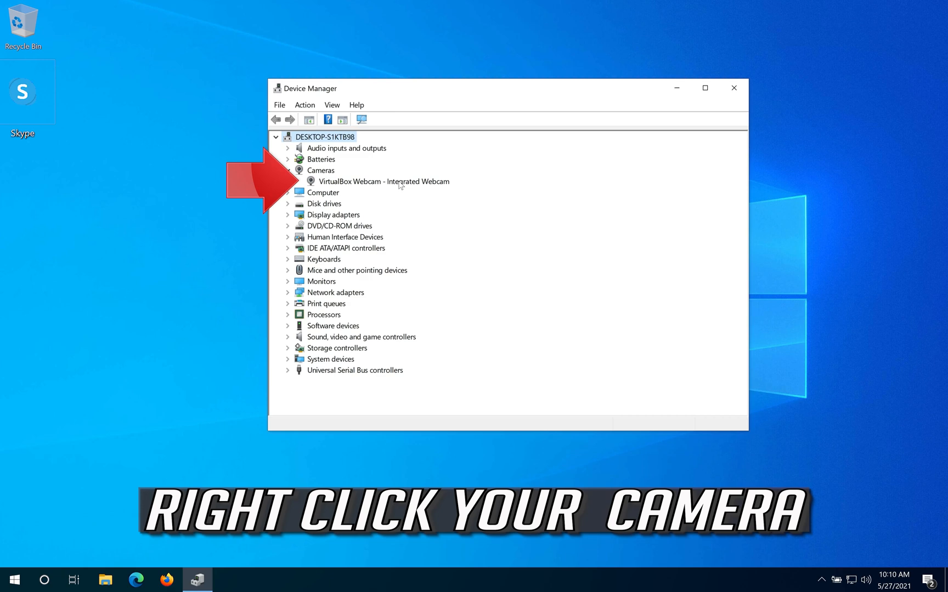
{"action": "right_click", "coordinate": [385, 181]}
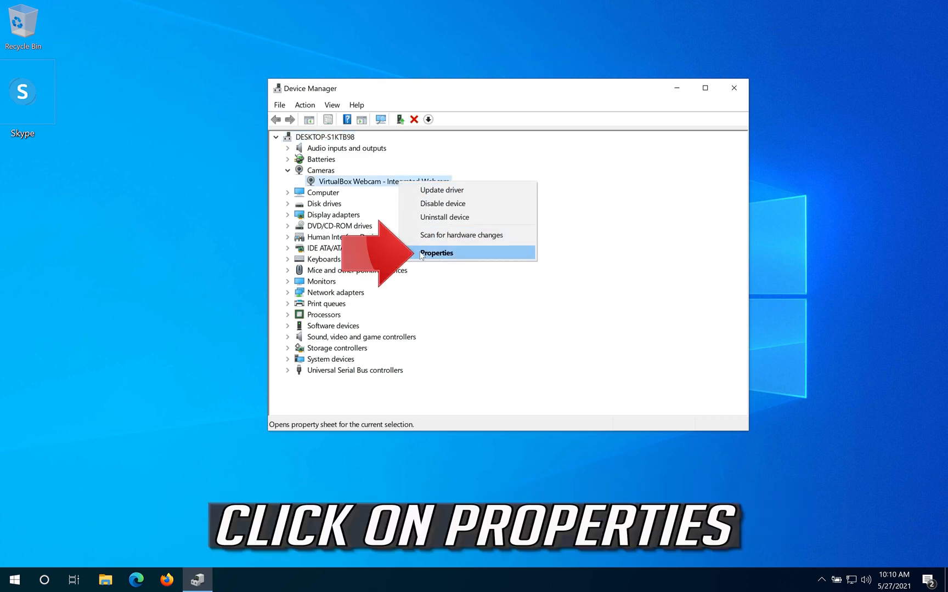
{"action": "mouse_move", "coordinate": [466, 258]}
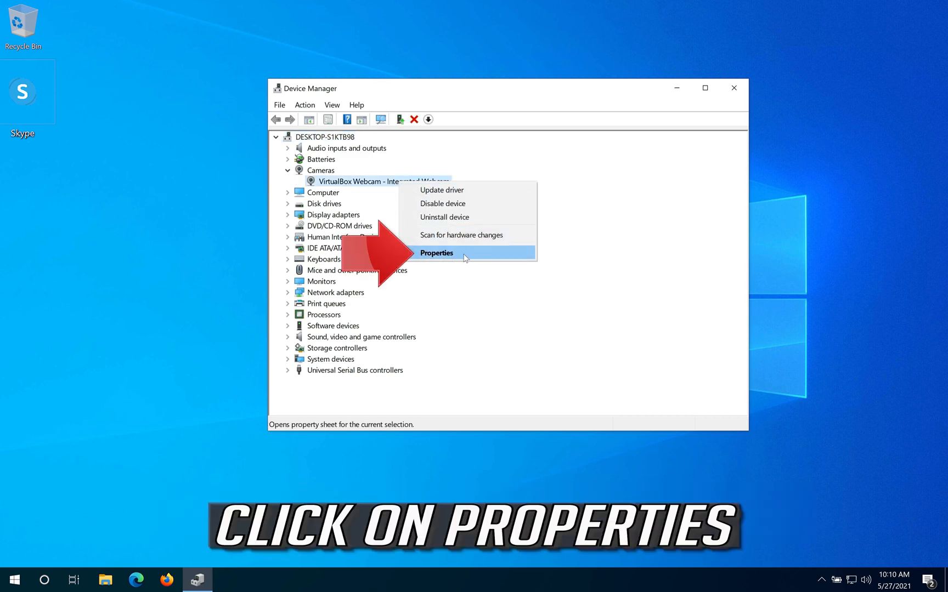
{"action": "left_click", "coordinate": [436, 253]}
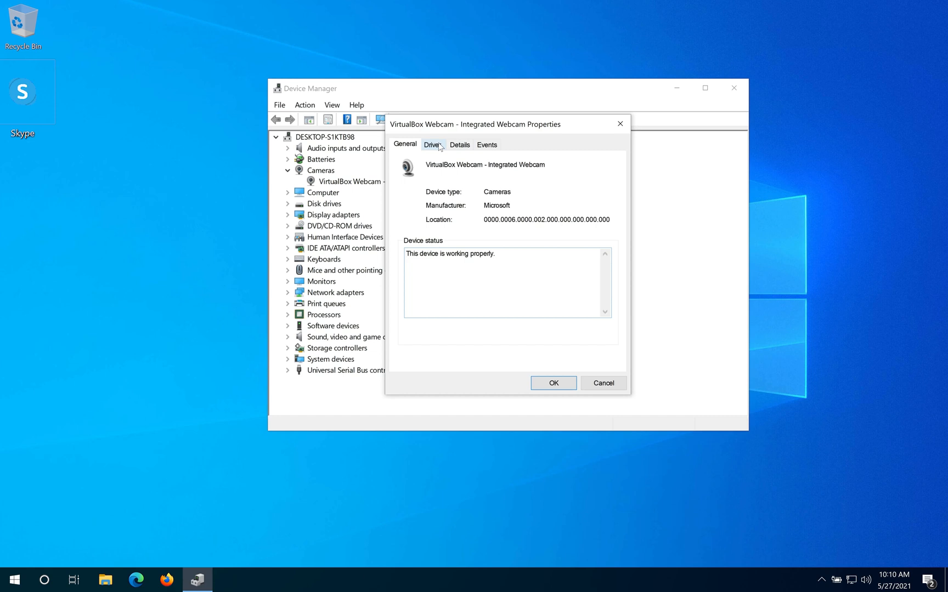
- Search automatically for a webcam driver, then check Windows Update for newer drivers
{"action": "left_click", "coordinate": [431, 144]}
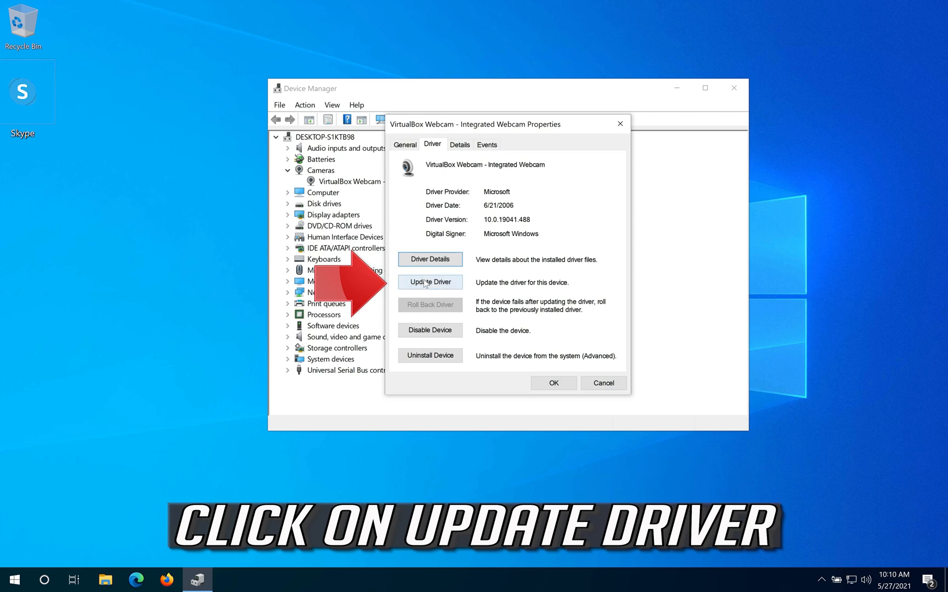
{"action": "left_click", "coordinate": [430, 283]}
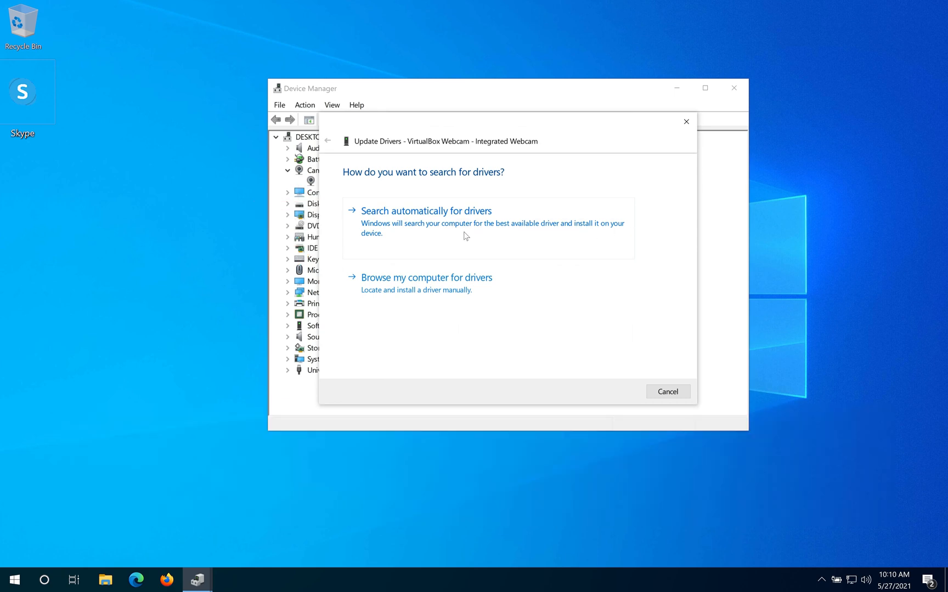
{"action": "left_click", "coordinate": [426, 210]}
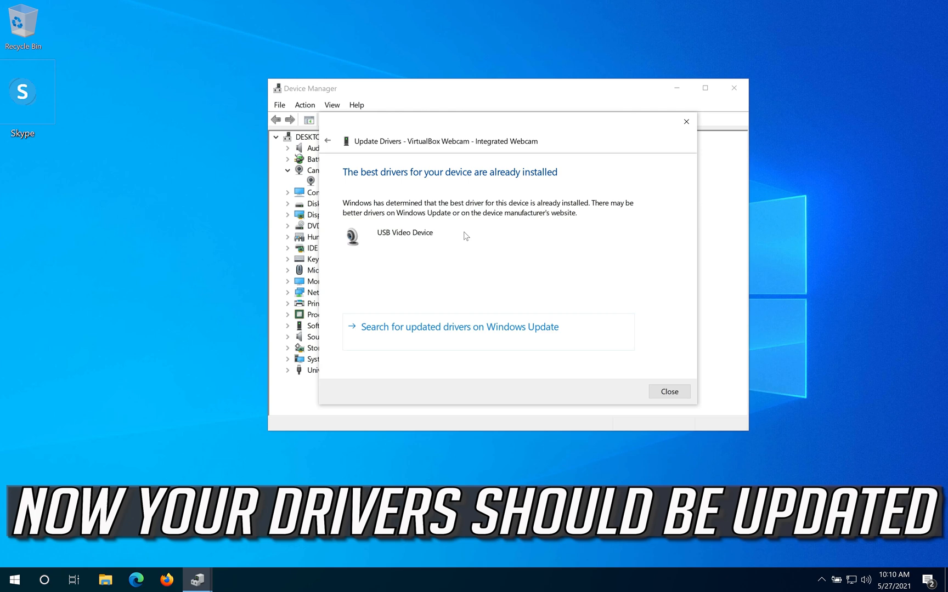
{"action": "mouse_move", "coordinate": [456, 243]}
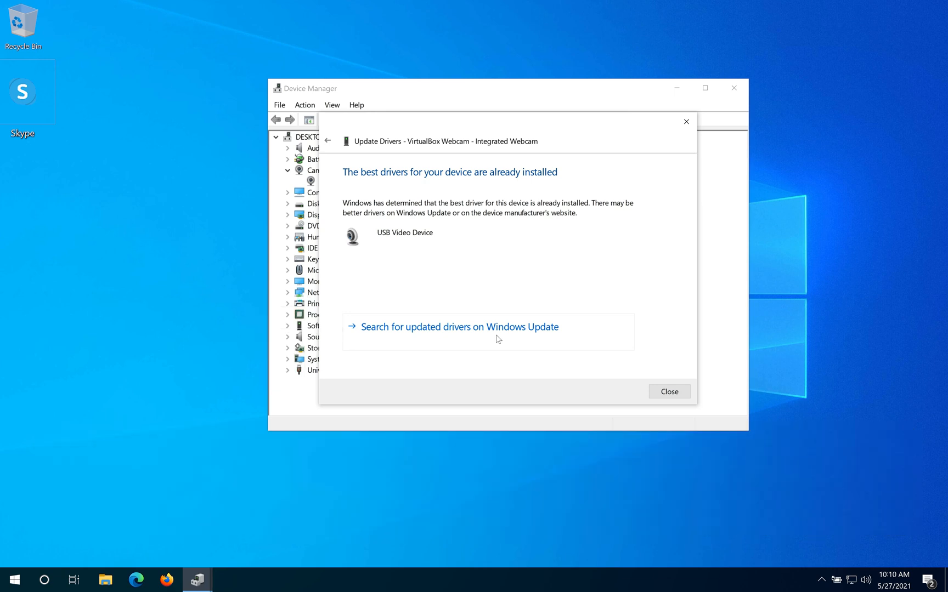
{"action": "left_click", "coordinate": [669, 391]}
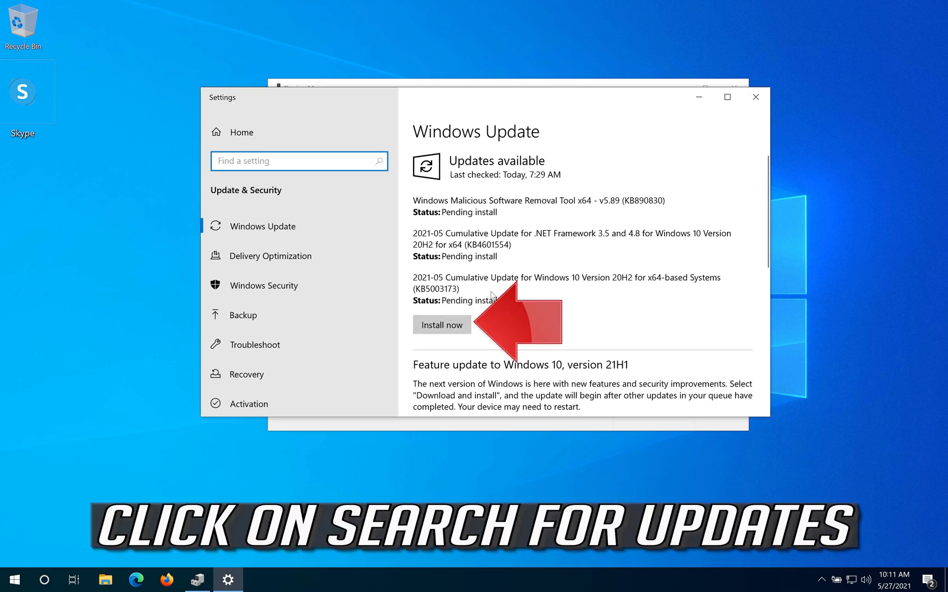
{"action": "mouse_move", "coordinate": [590, 283]}
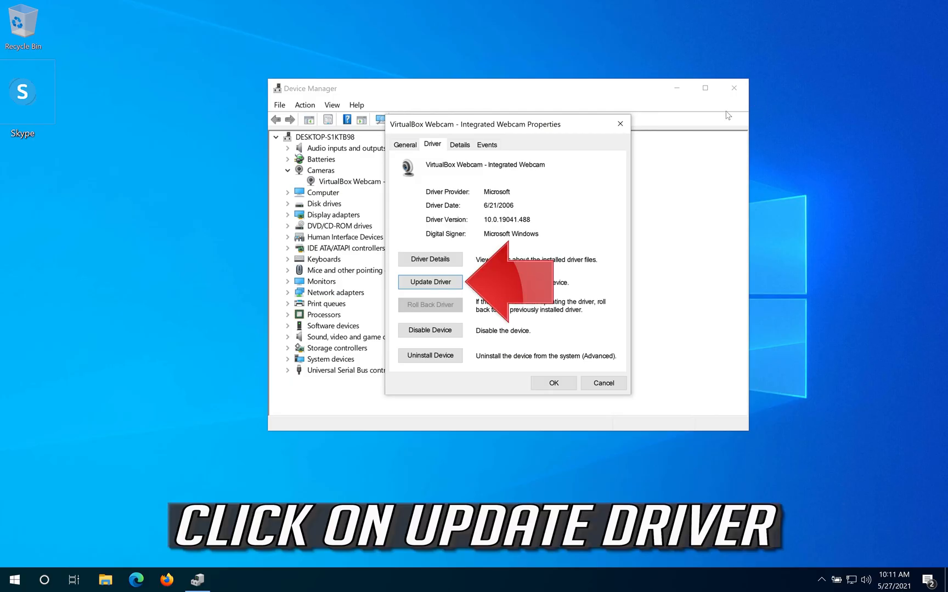
{"action": "mouse_move", "coordinate": [431, 282]}
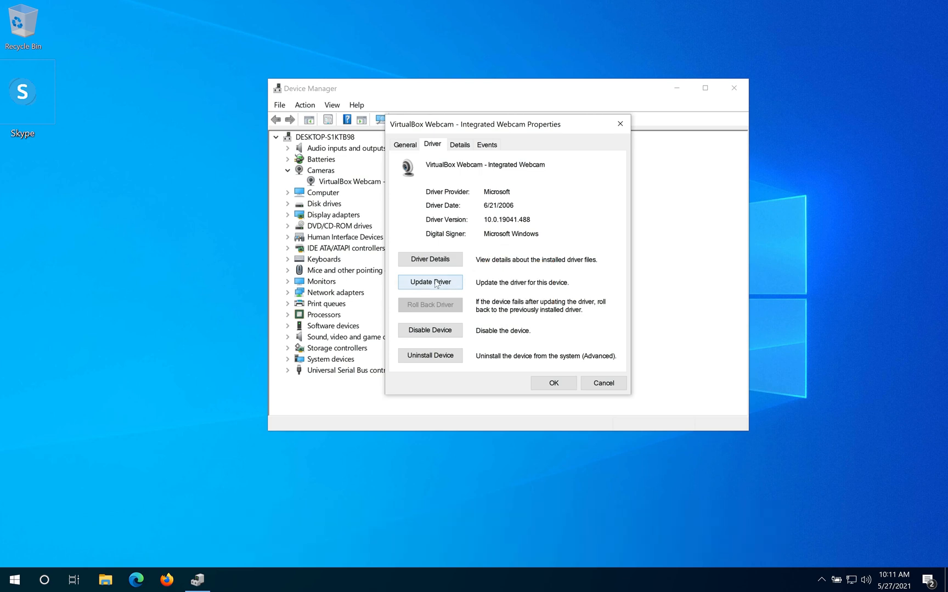
- Manually install the USB Video Device driver for the webcam from the compatible drivers list
{"action": "left_click", "coordinate": [430, 282]}
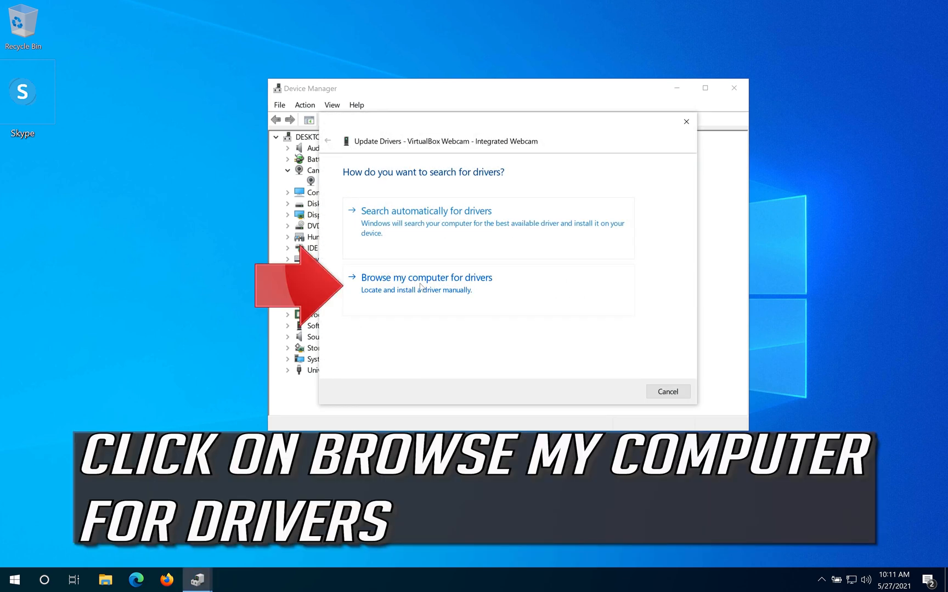
{"action": "mouse_move", "coordinate": [587, 287]}
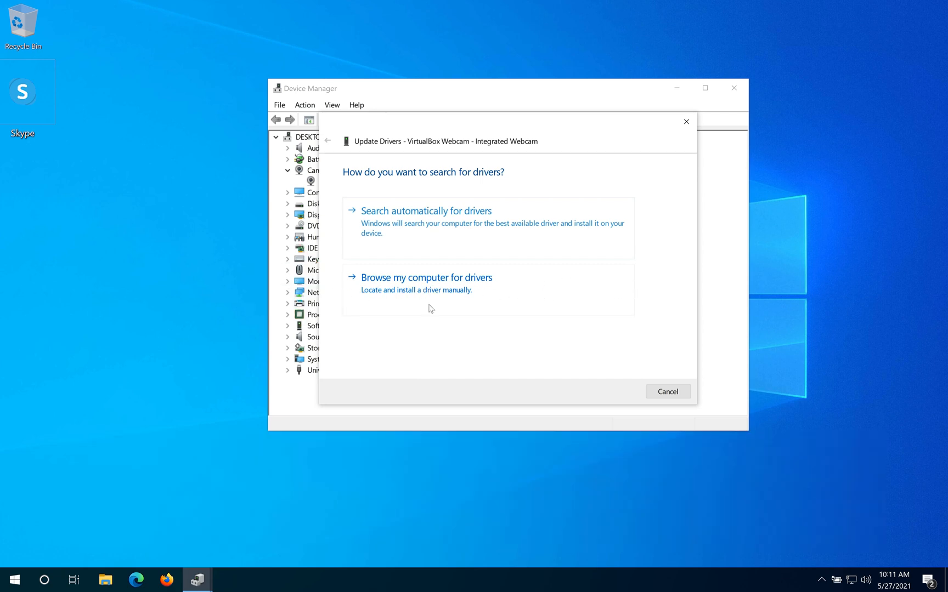
{"action": "left_click", "coordinate": [426, 277]}
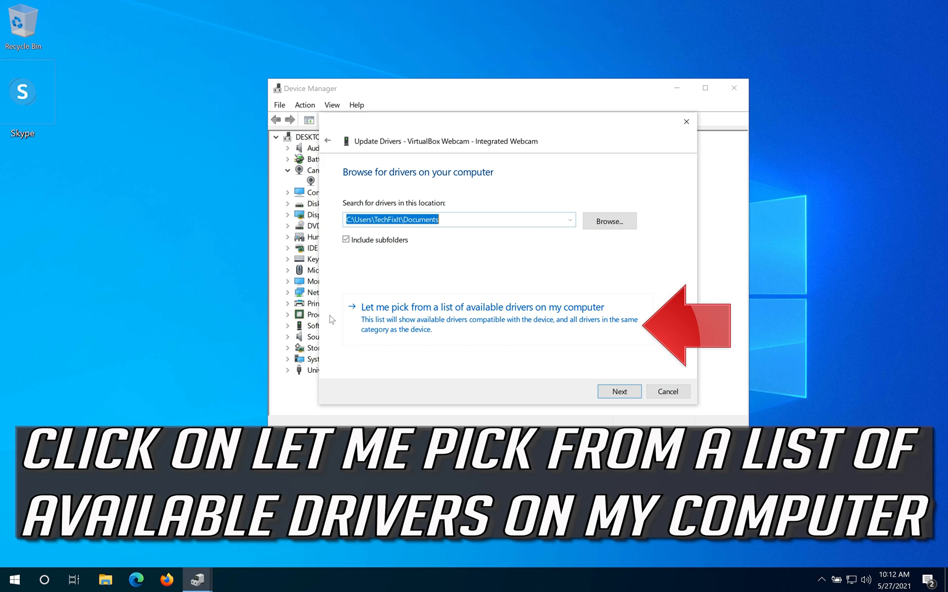
{"action": "mouse_move", "coordinate": [567, 320]}
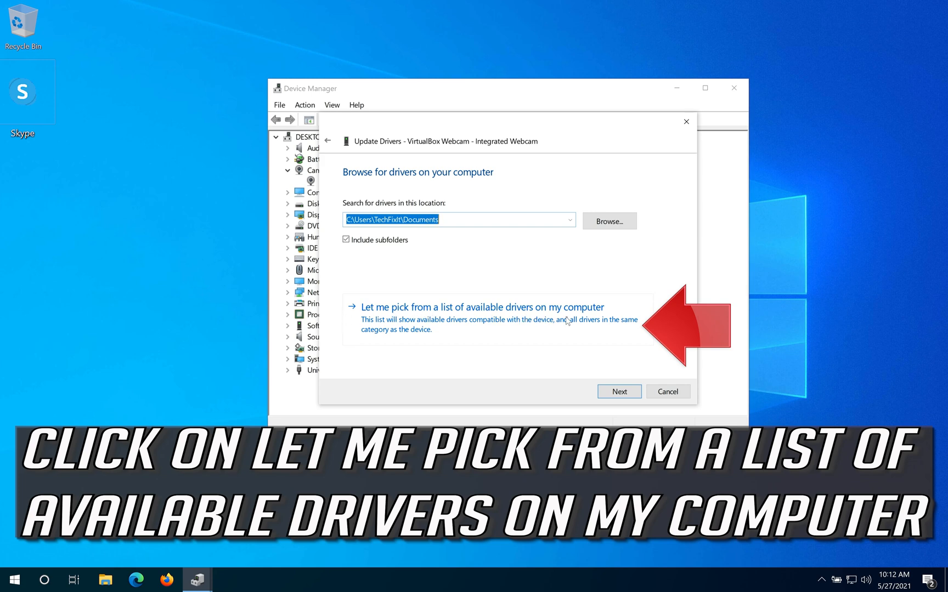
{"action": "left_click", "coordinate": [482, 307]}
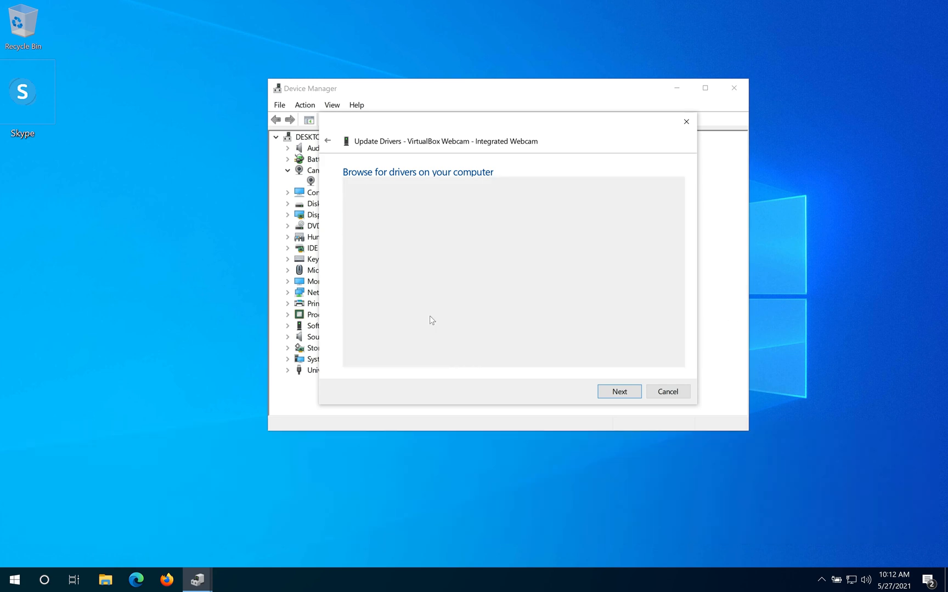
{"action": "left_click", "coordinate": [618, 391]}
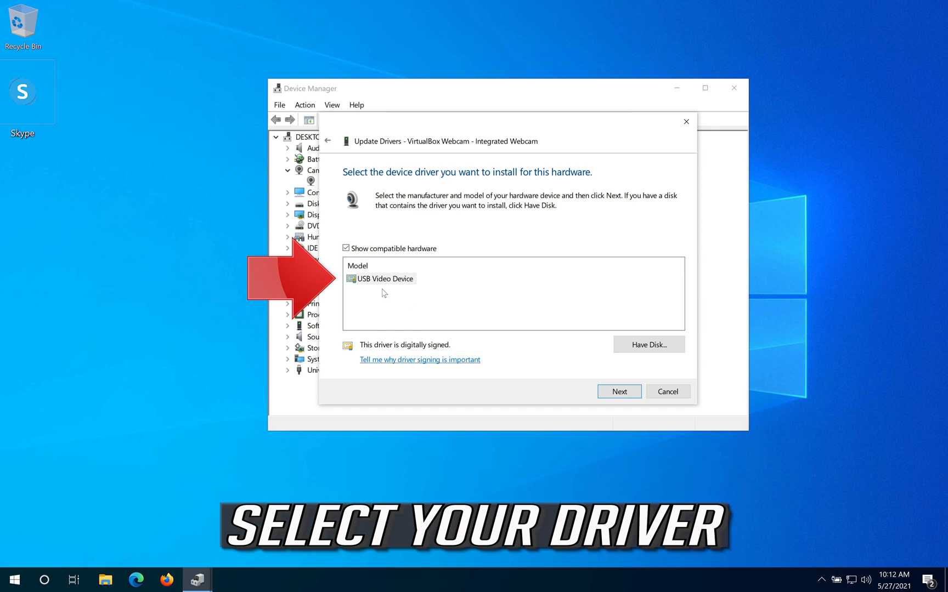
{"action": "left_click", "coordinate": [386, 279]}
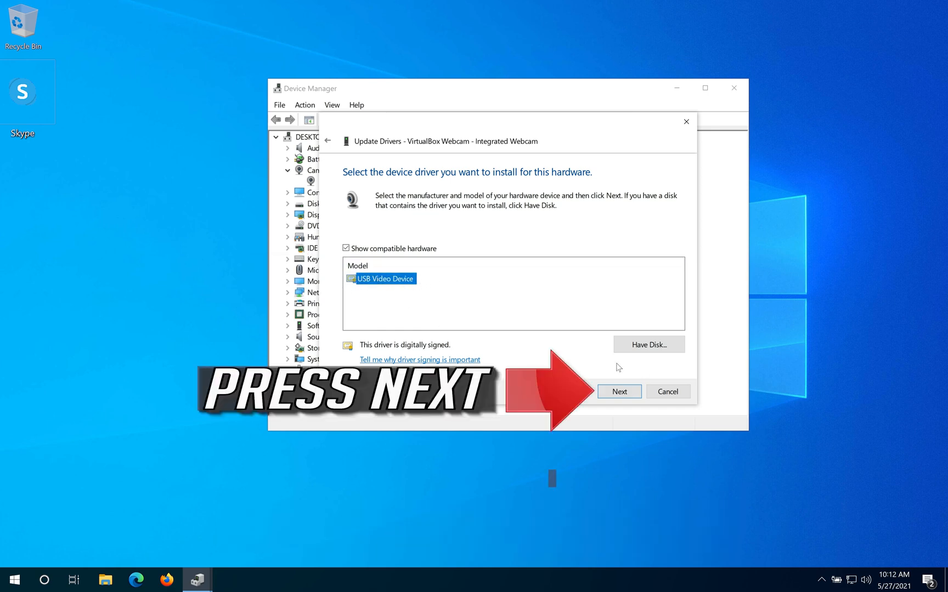
{"action": "left_click", "coordinate": [619, 391]}
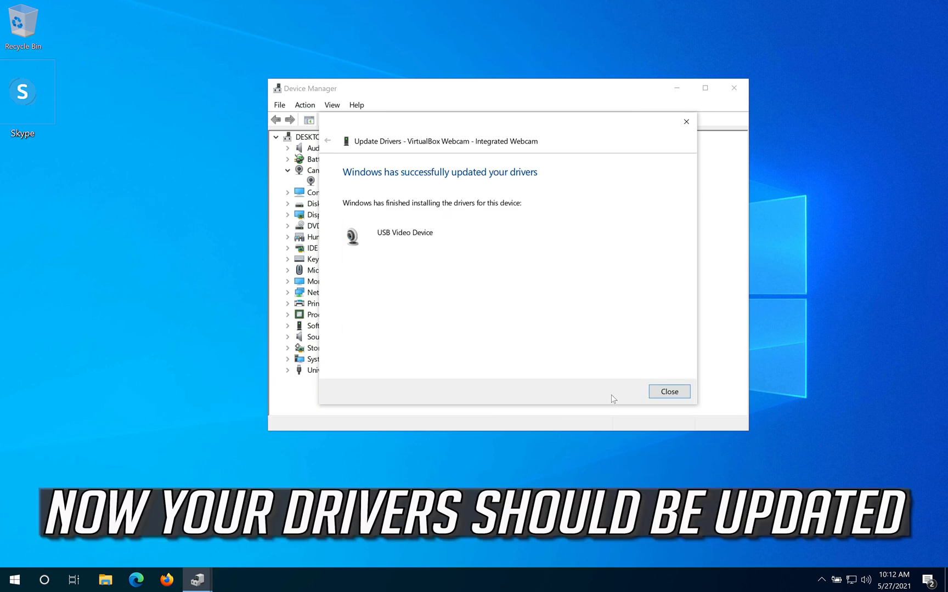
{"action": "mouse_move", "coordinate": [503, 195]}
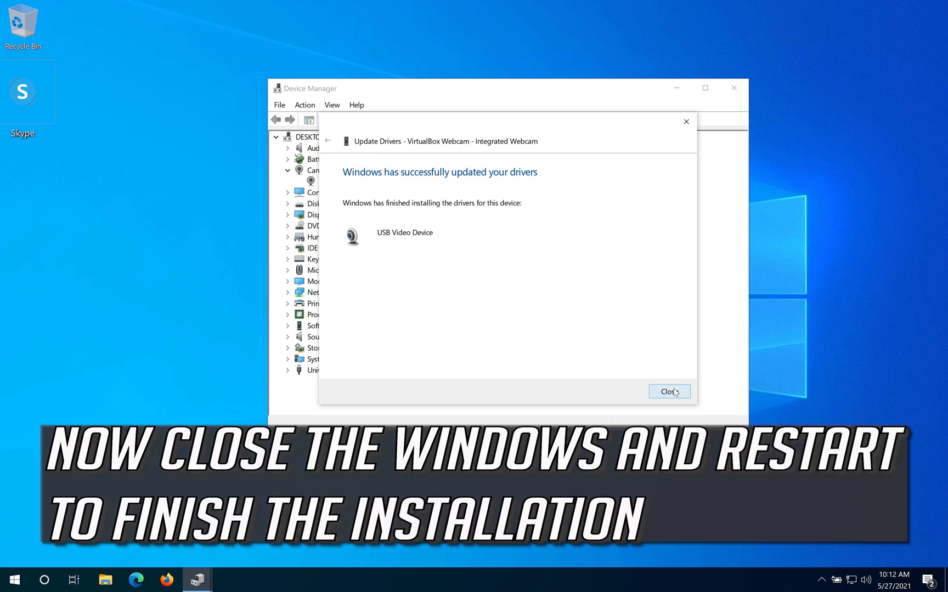
- Close the driver wizard, webcam Properties and Device Manager, then restart the PC
{"action": "left_click", "coordinate": [669, 391]}
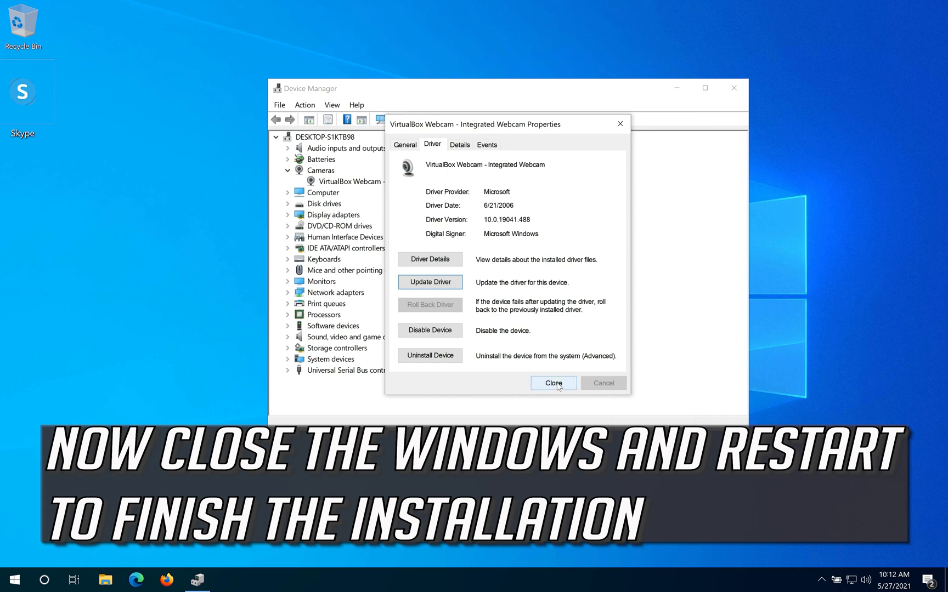
{"action": "left_click", "coordinate": [552, 383]}
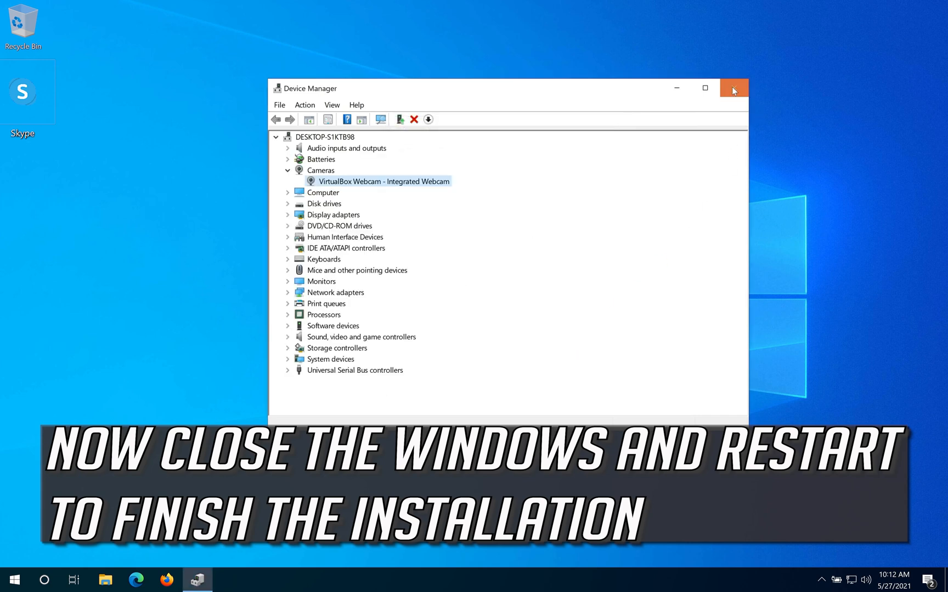
{"action": "left_click", "coordinate": [8, 580]}
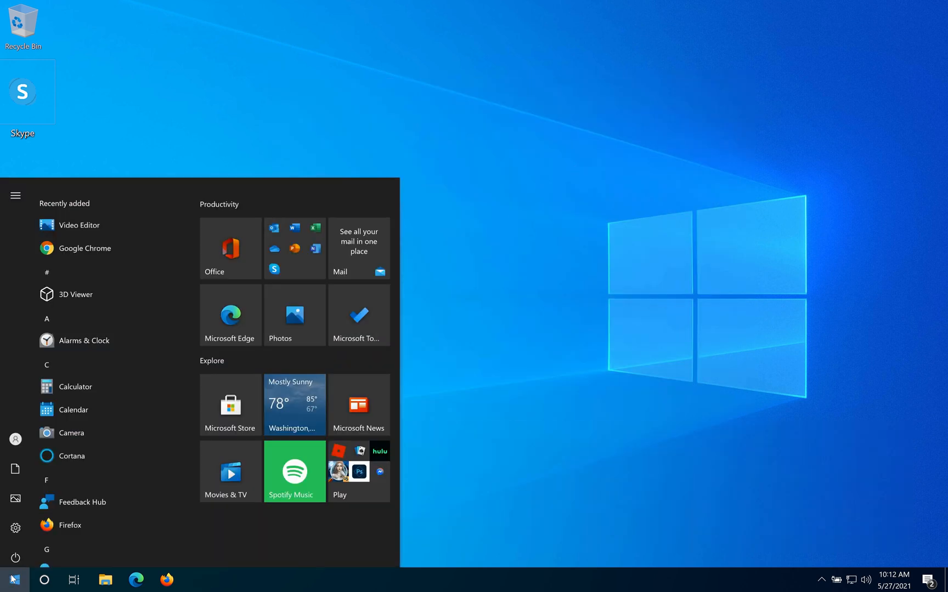
{"action": "left_click", "coordinate": [16, 557]}
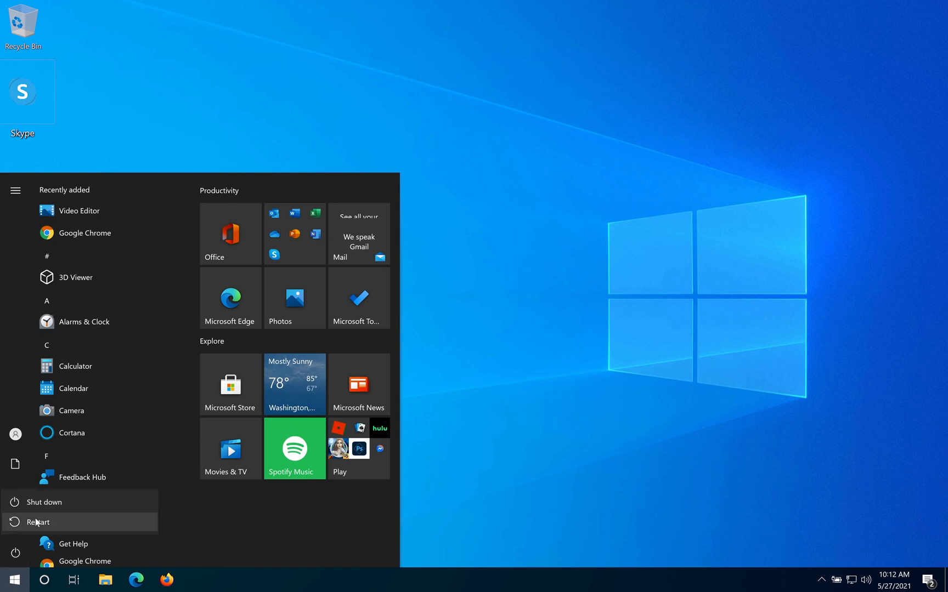
{"action": "left_click", "coordinate": [37, 521]}
{"action": "type", "text": "device"}
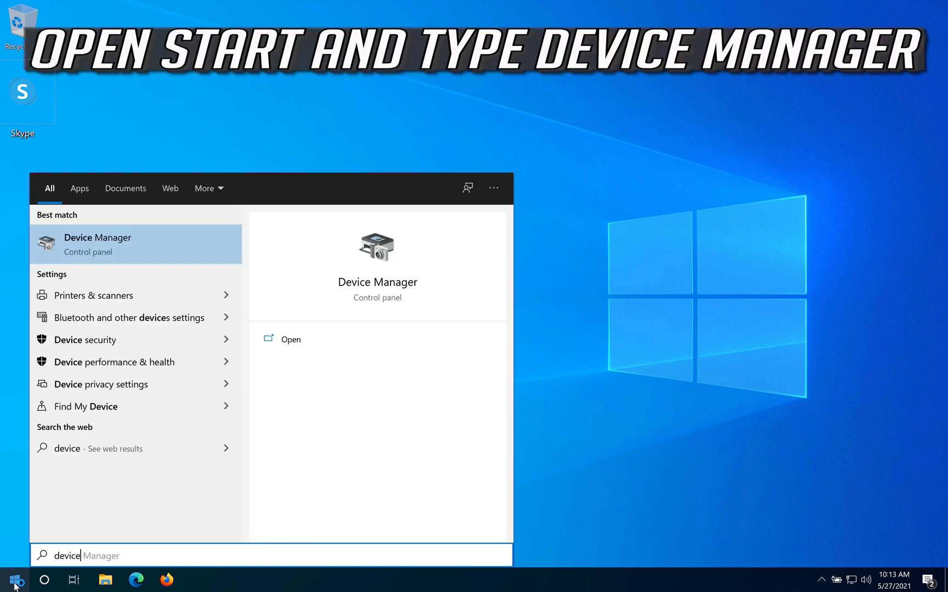
- Search the Start menu for 'device manager' and open the best match
{"action": "type", "text": "manager"}
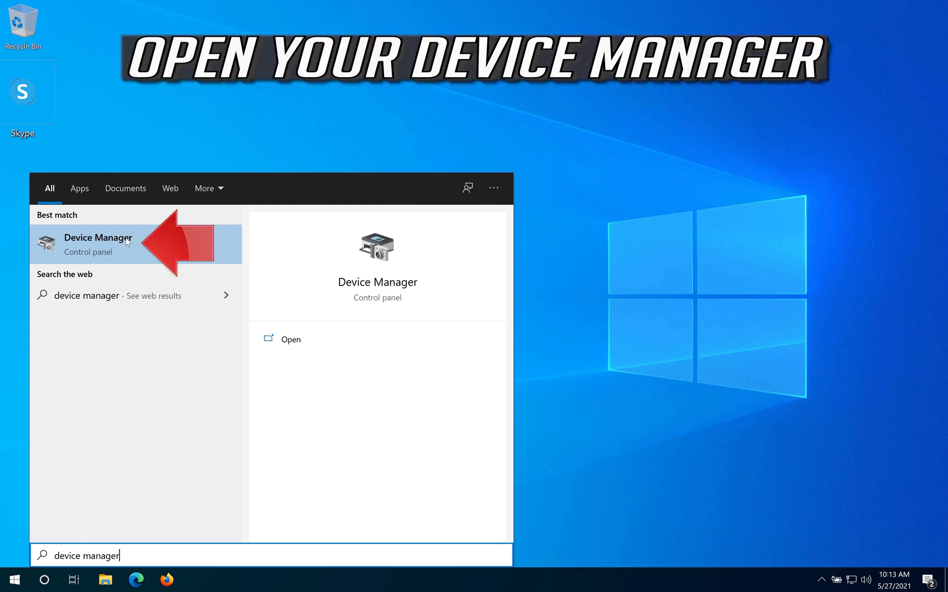
{"action": "left_click", "coordinate": [97, 244]}
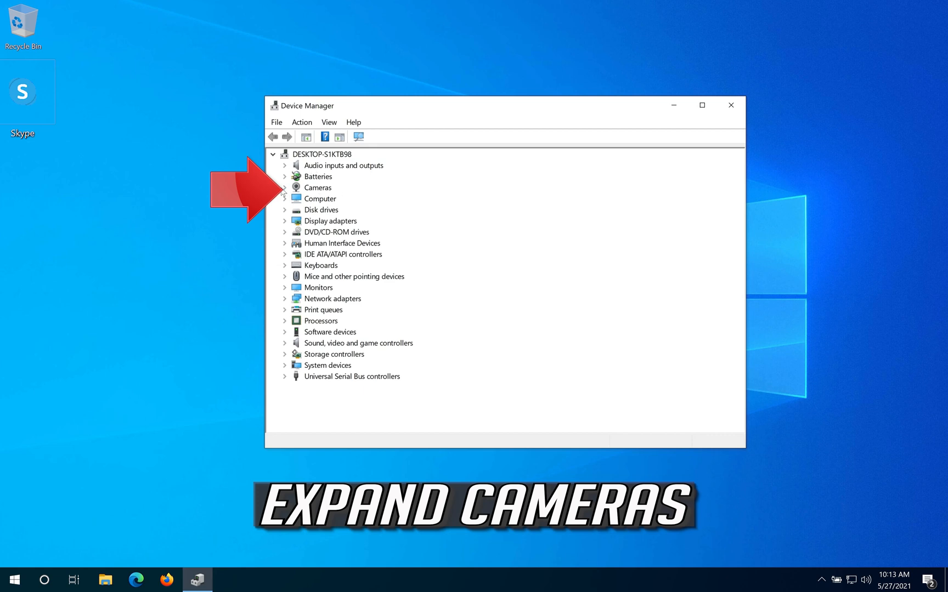
- Expand Cameras and open the VirtualBox webcam's Properties on the Driver tab
{"action": "left_click", "coordinate": [284, 187]}
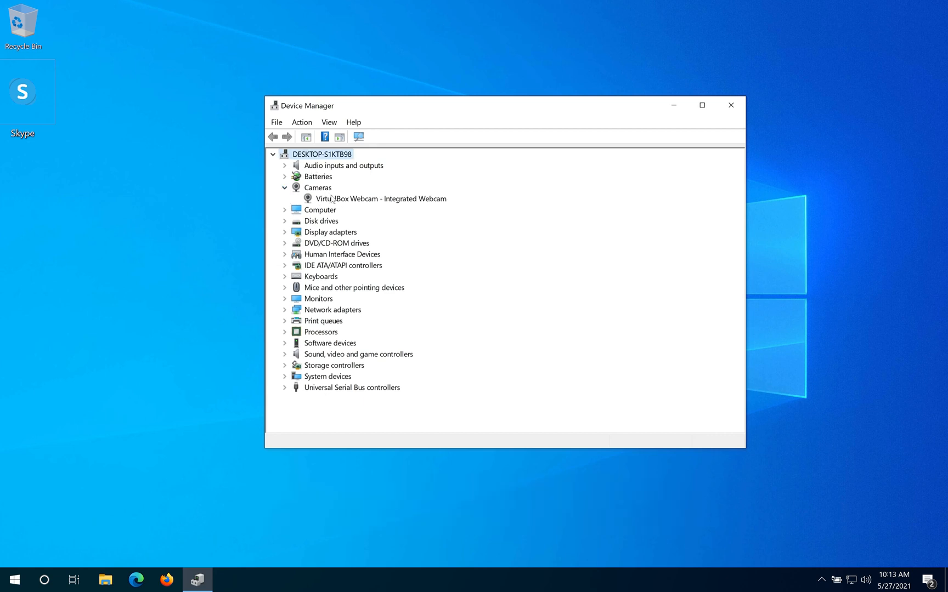
{"action": "right_click", "coordinate": [379, 198]}
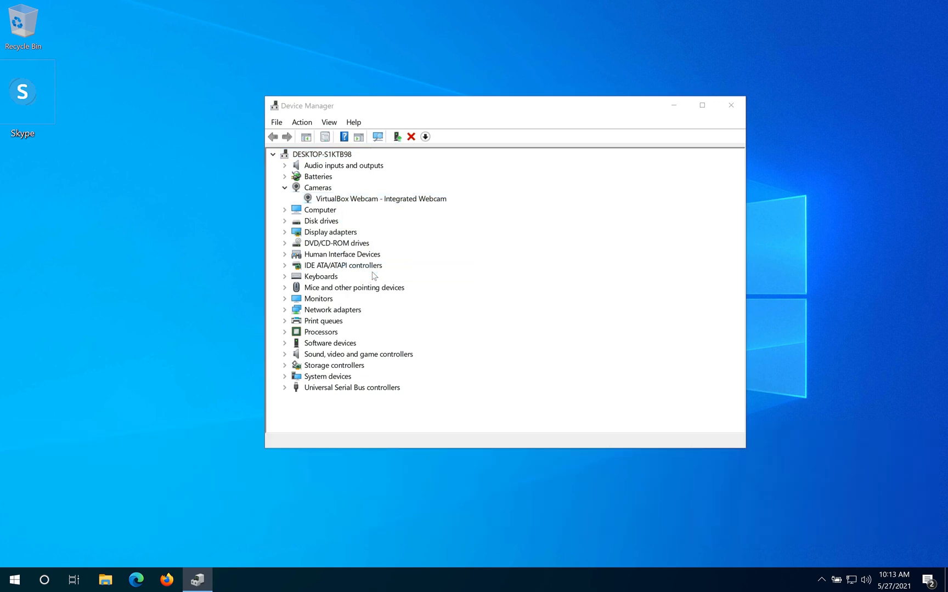
{"action": "double_click", "coordinate": [380, 198]}
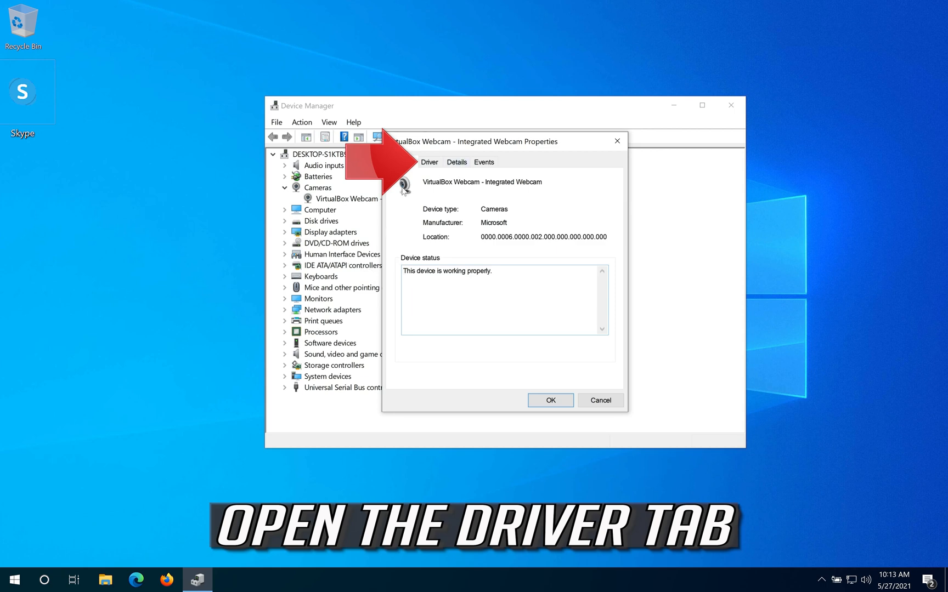
{"action": "left_click", "coordinate": [429, 162]}
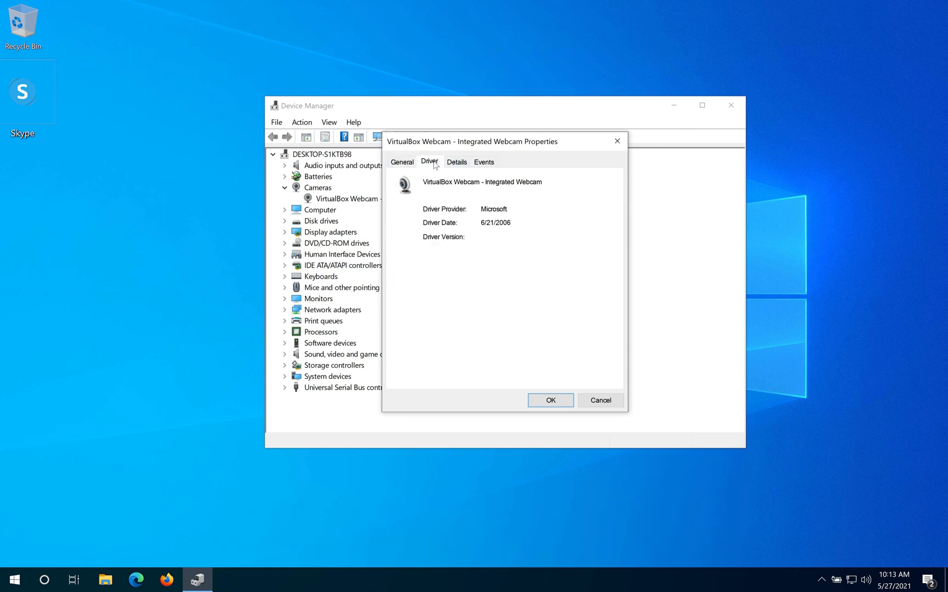
{"action": "left_click", "coordinate": [429, 161]}
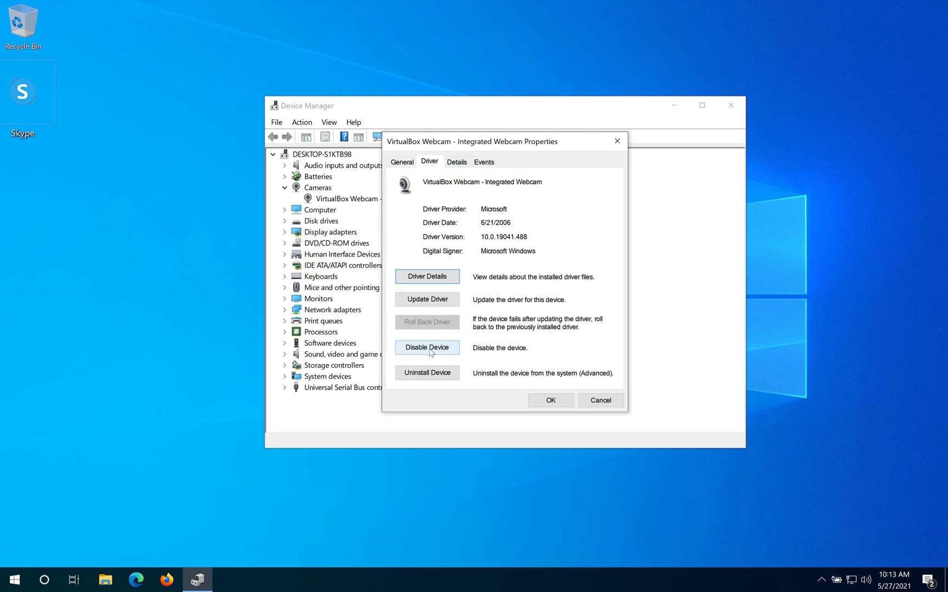
- Disable the webcam, confirm with Yes, then enable it again
{"action": "left_click", "coordinate": [426, 347]}
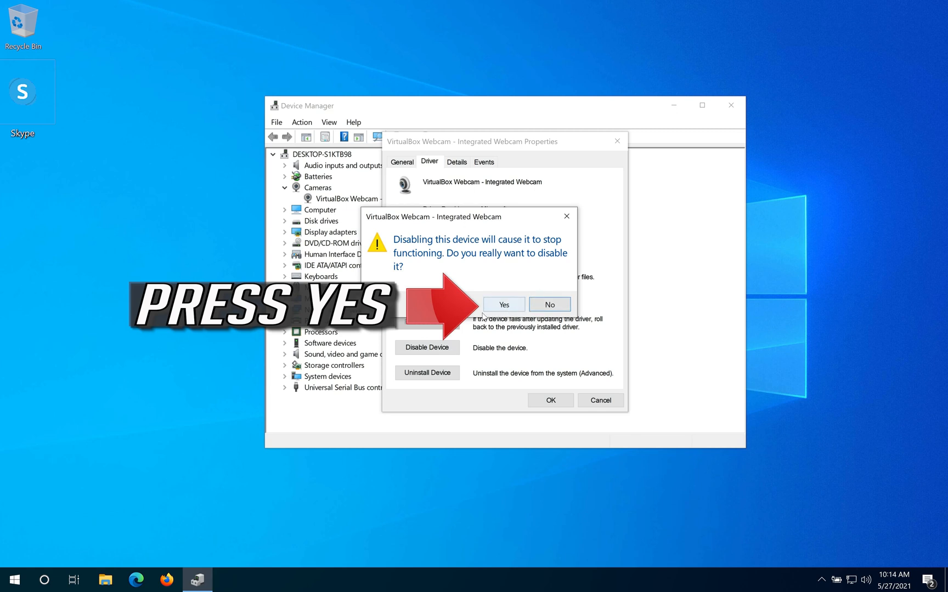
{"action": "left_click", "coordinate": [503, 304]}
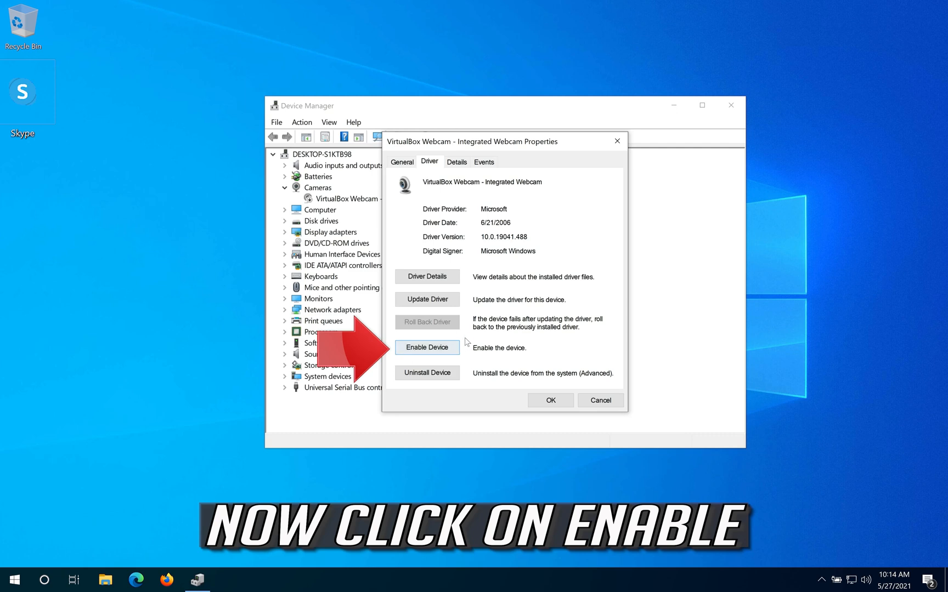
{"action": "left_click", "coordinate": [426, 348]}
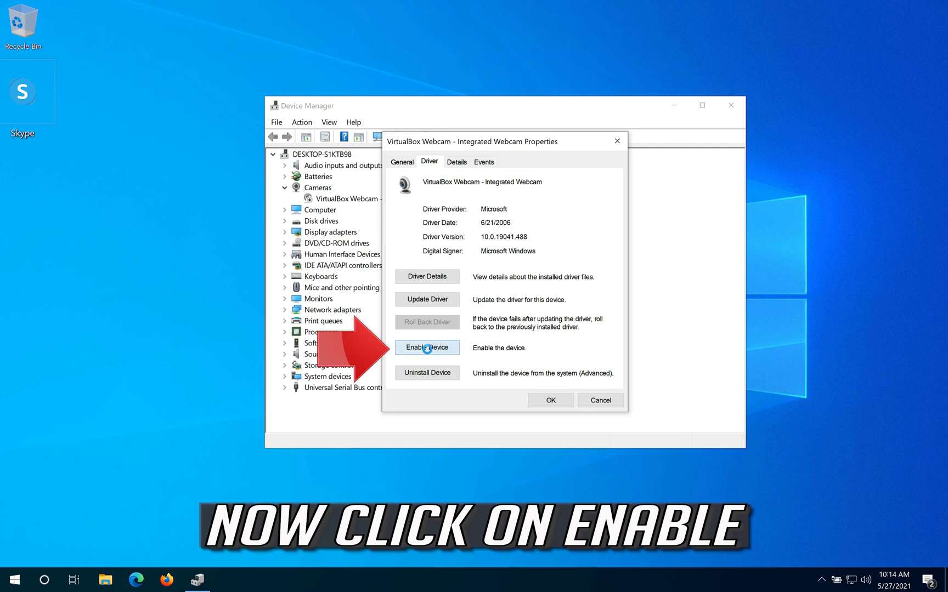
{"action": "left_click", "coordinate": [426, 348]}
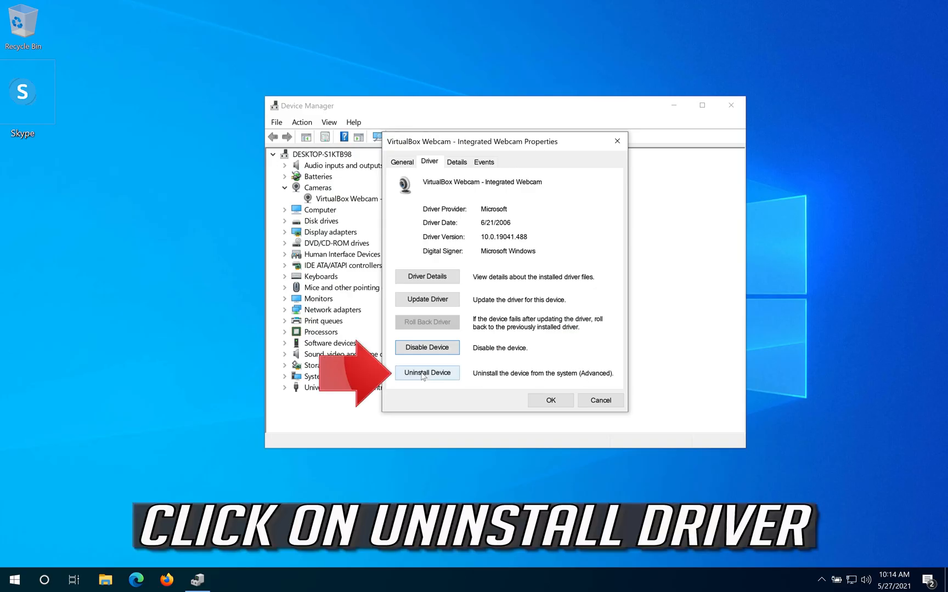
- Uninstall the VirtualBox webcam, confirm, then open the Start menu for power options
{"action": "left_click", "coordinate": [426, 372]}
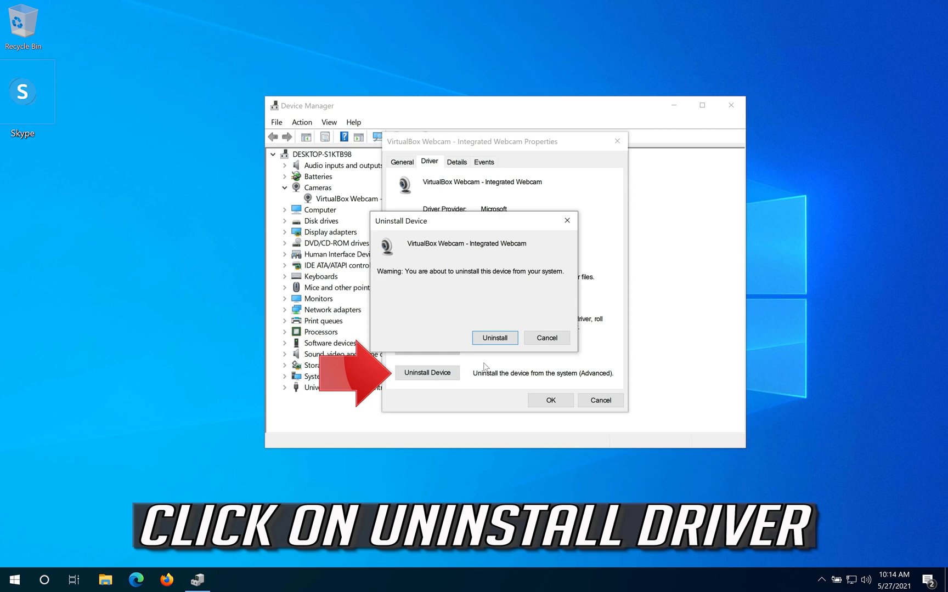
{"action": "mouse_move", "coordinate": [494, 337]}
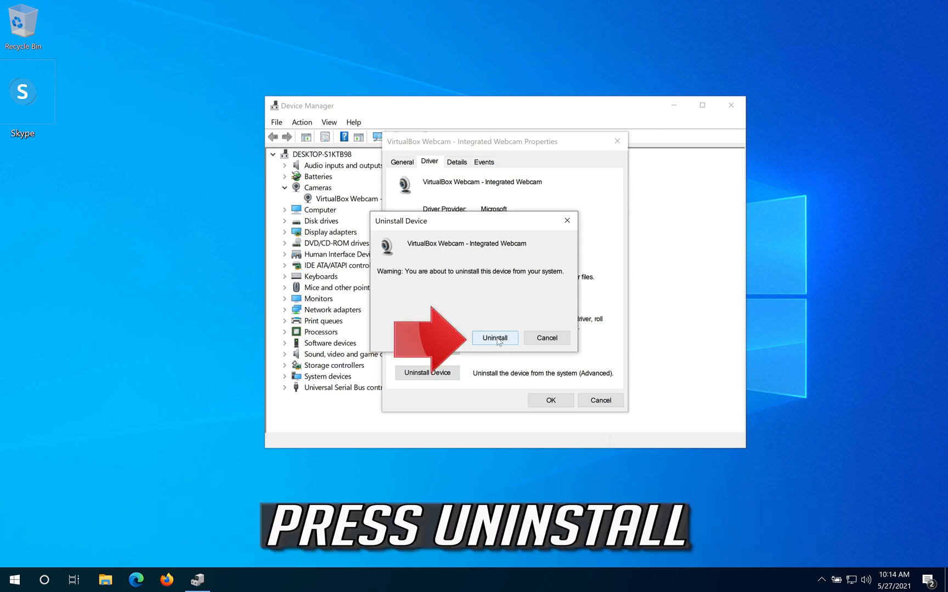
{"action": "left_click", "coordinate": [494, 338]}
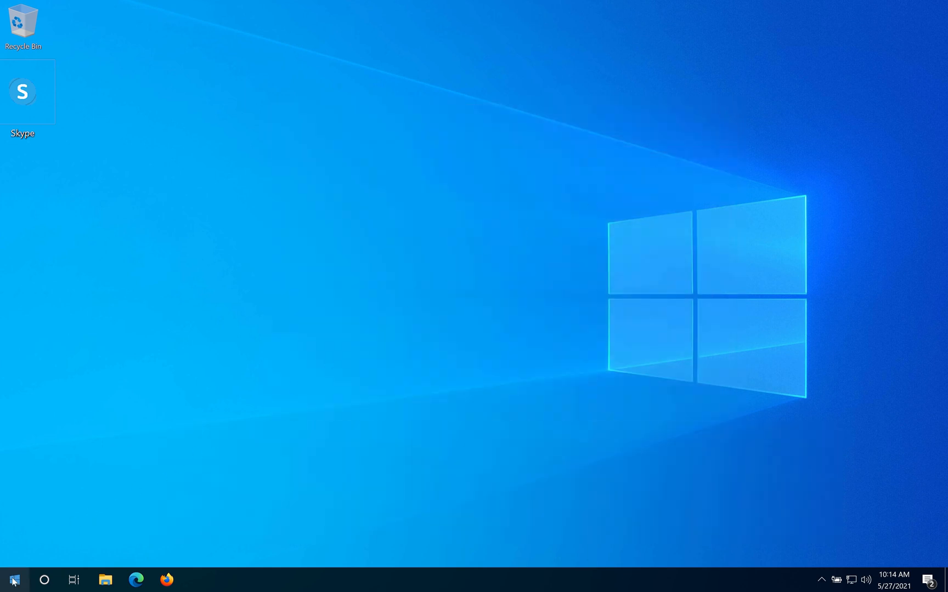
{"action": "left_click", "coordinate": [8, 580]}
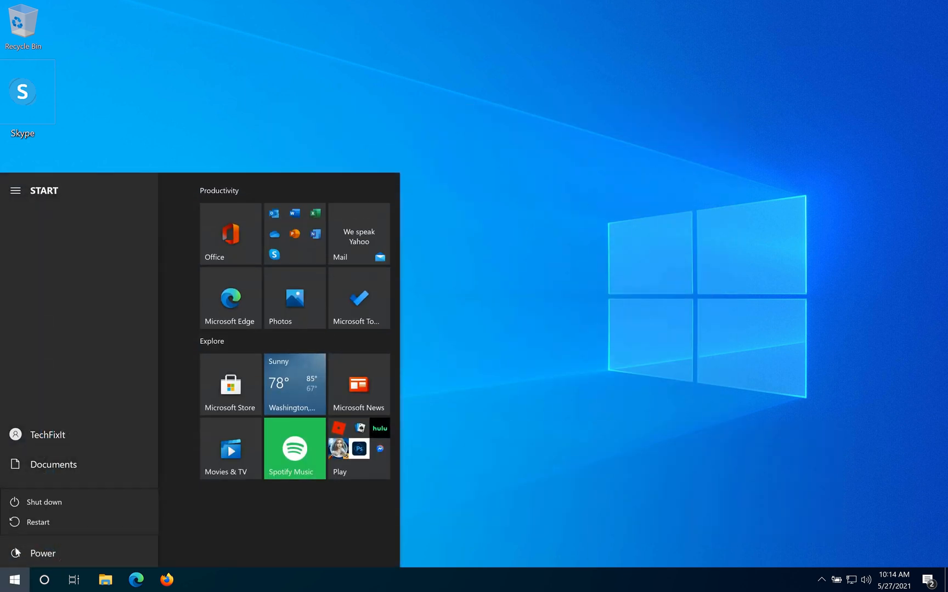